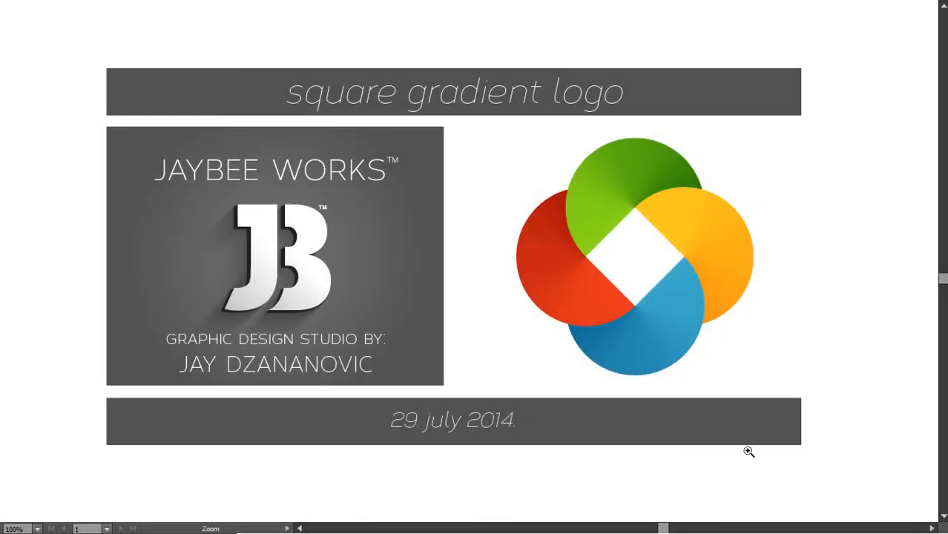
mouse_move(820, 425)
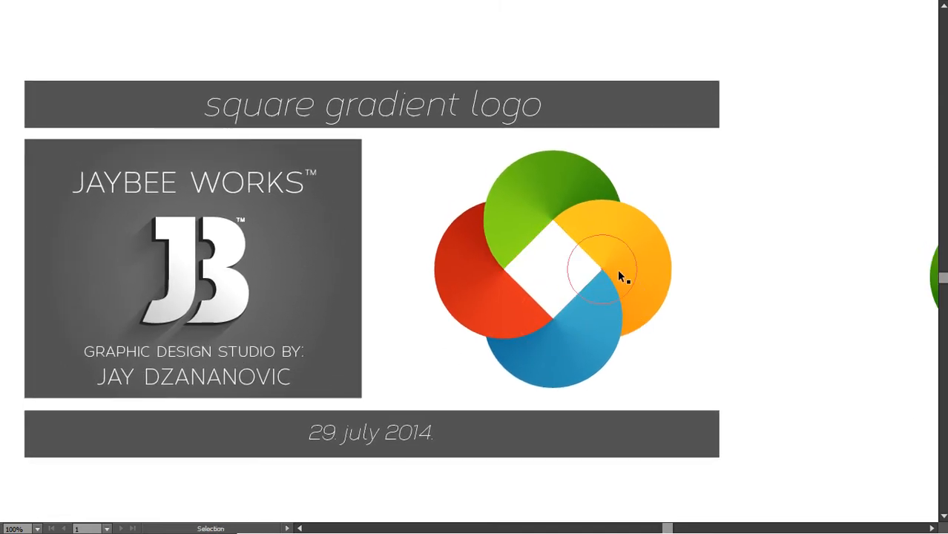
mouse_move(585, 221)
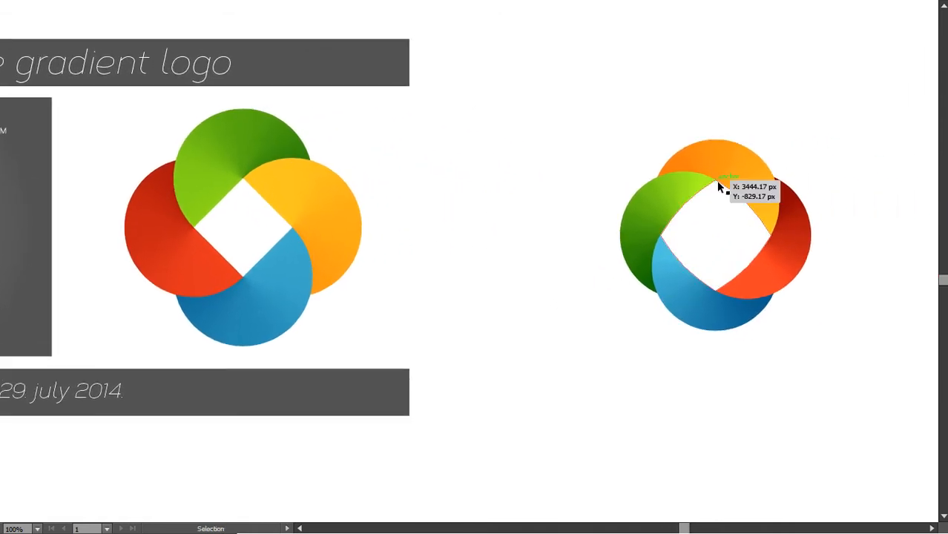
mouse_move(690, 265)
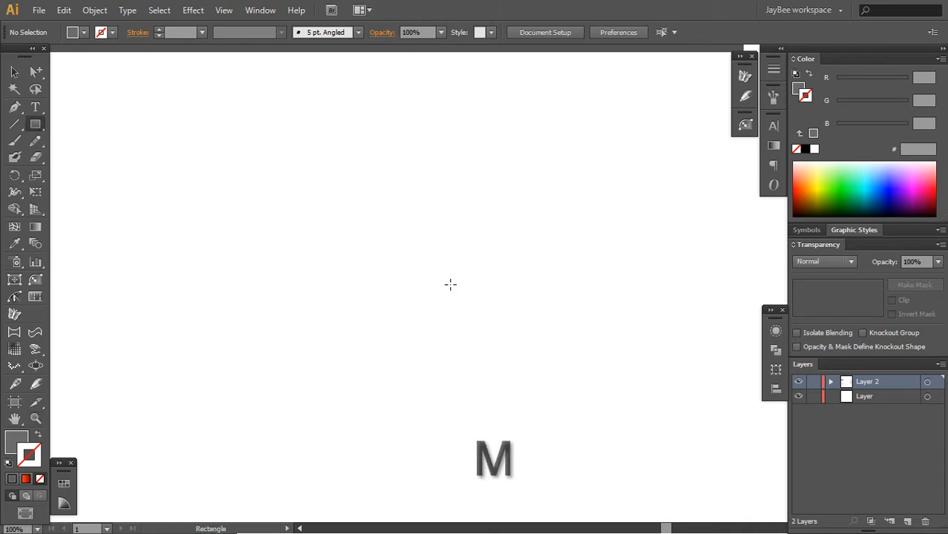
- Draw a 100×100 px gray square and a 100×100 px circle beside it
click(450, 284)
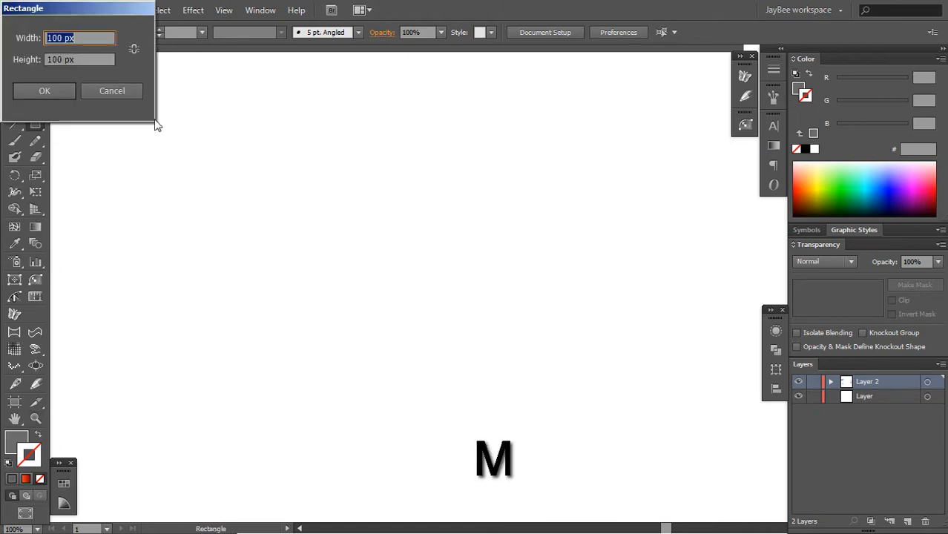
click(43, 91)
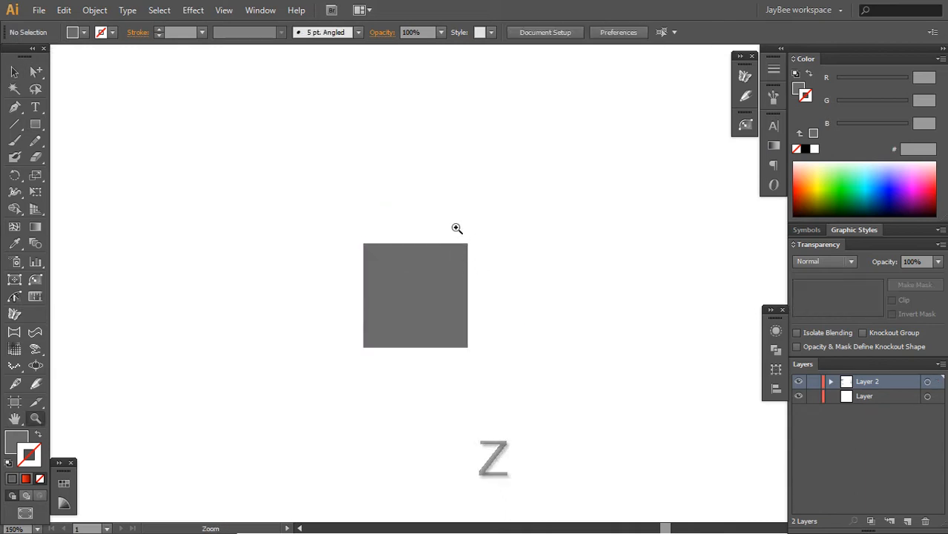
click(35, 124)
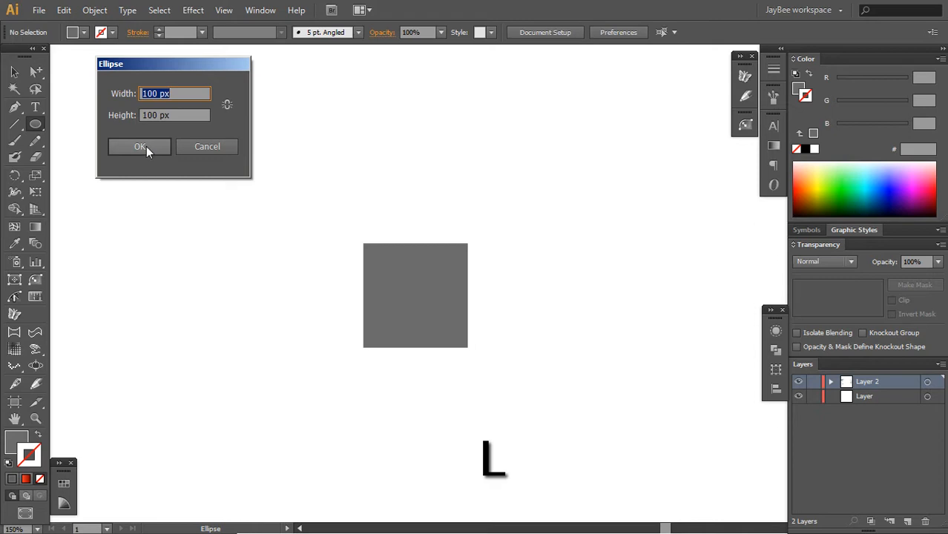
click(140, 146)
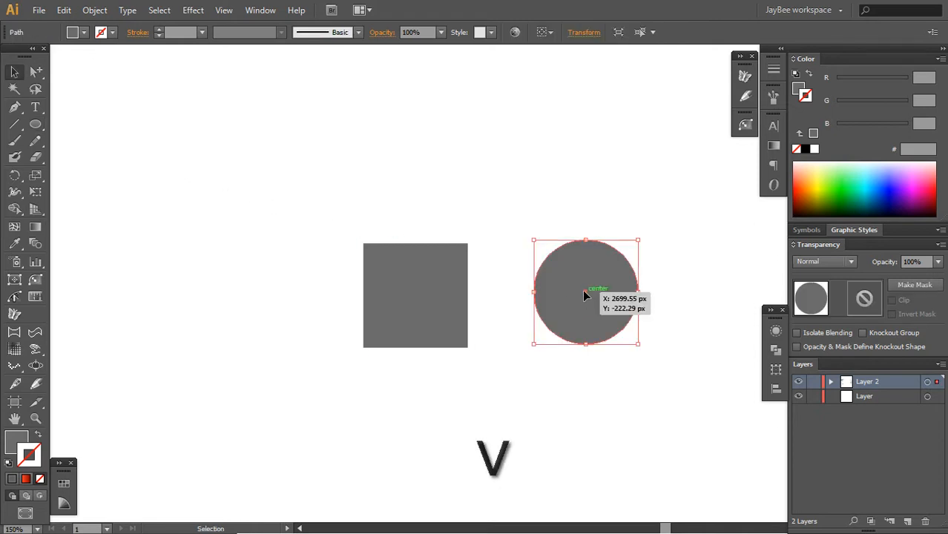
- In Outline view, centre the circle on the top-right corner and copy it onto the other three corners
key(ctrl+y)
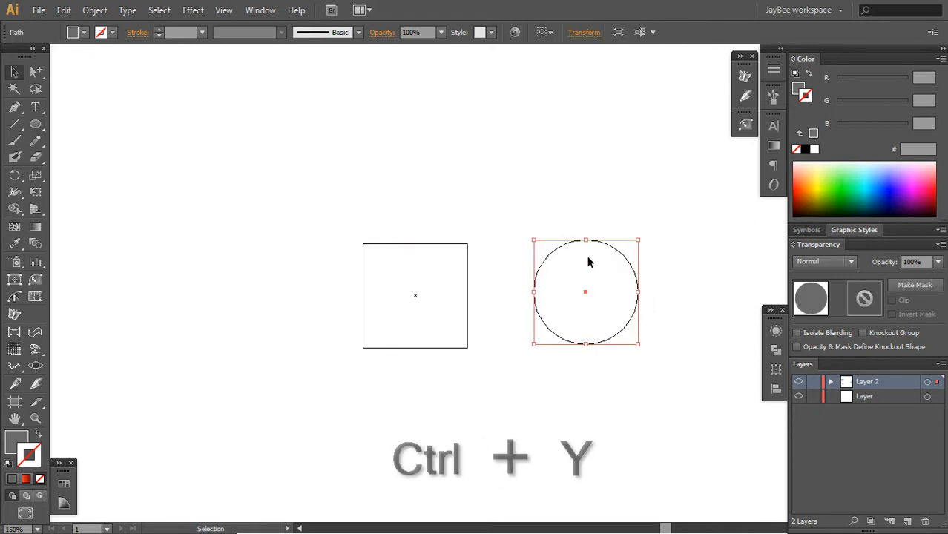
drag(585, 291, 468, 248)
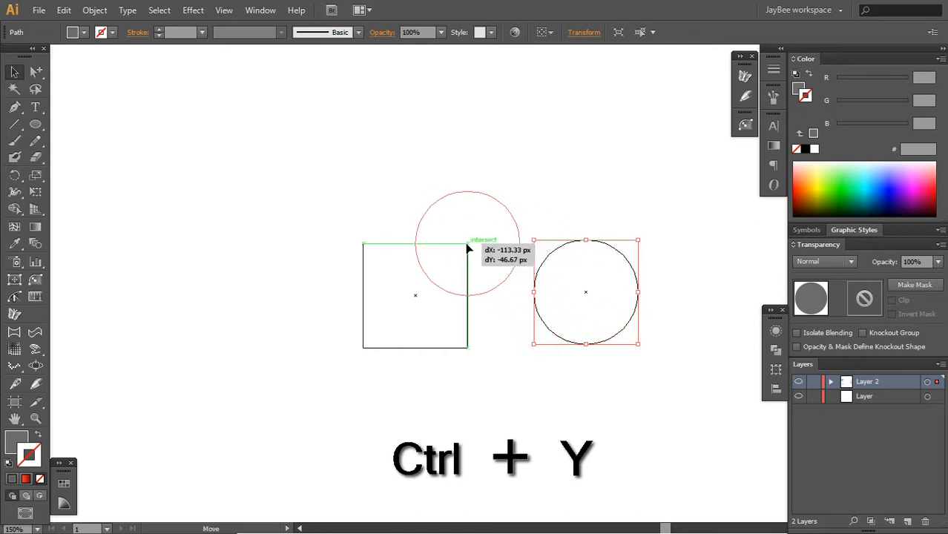
key(ctrl+y)
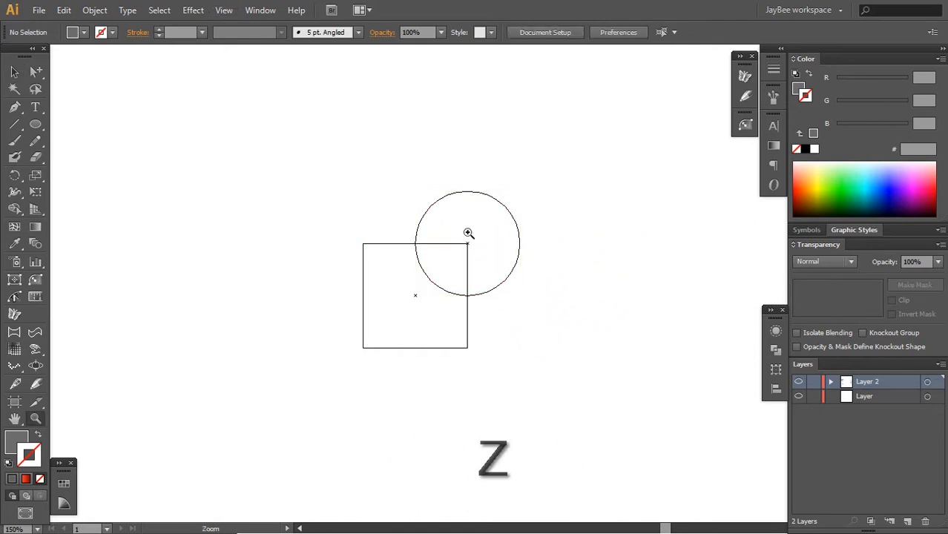
key(space)
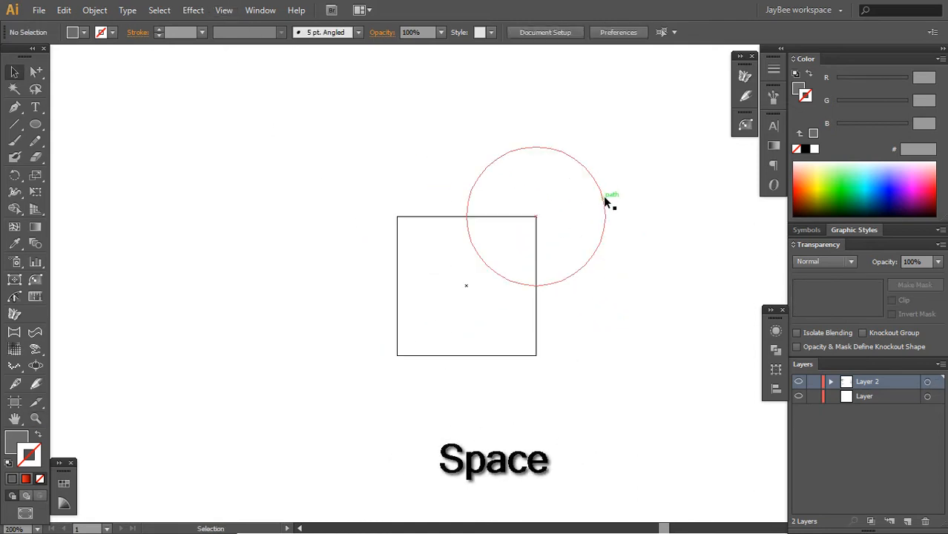
drag(604, 204, 468, 222)
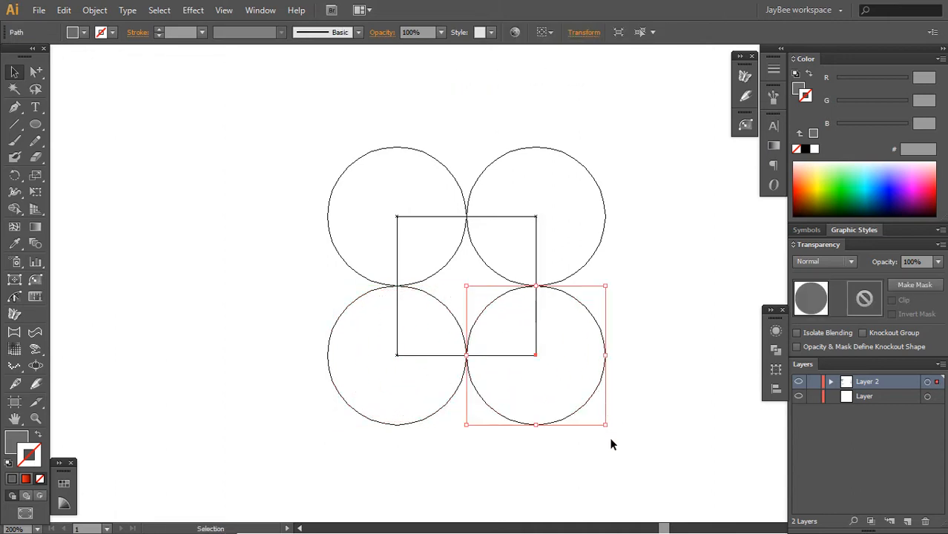
click(474, 215)
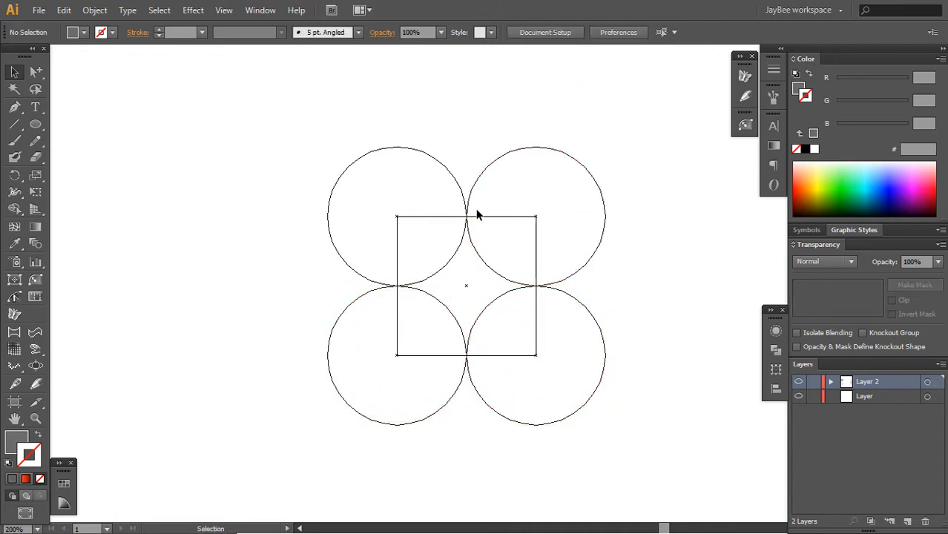
- Back in Preview, select the four divided circles and give them a gradient stroke with no fill
key(ctrl+y)
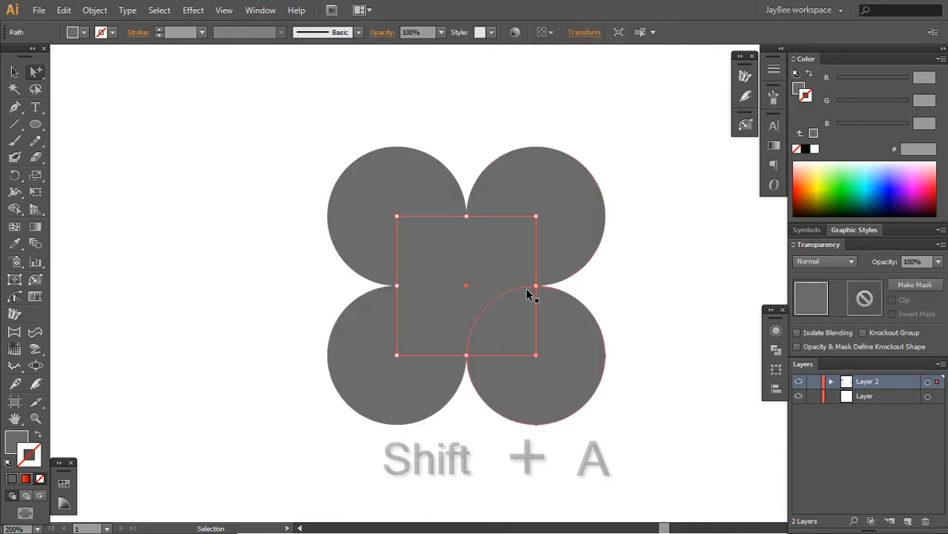
key(v)
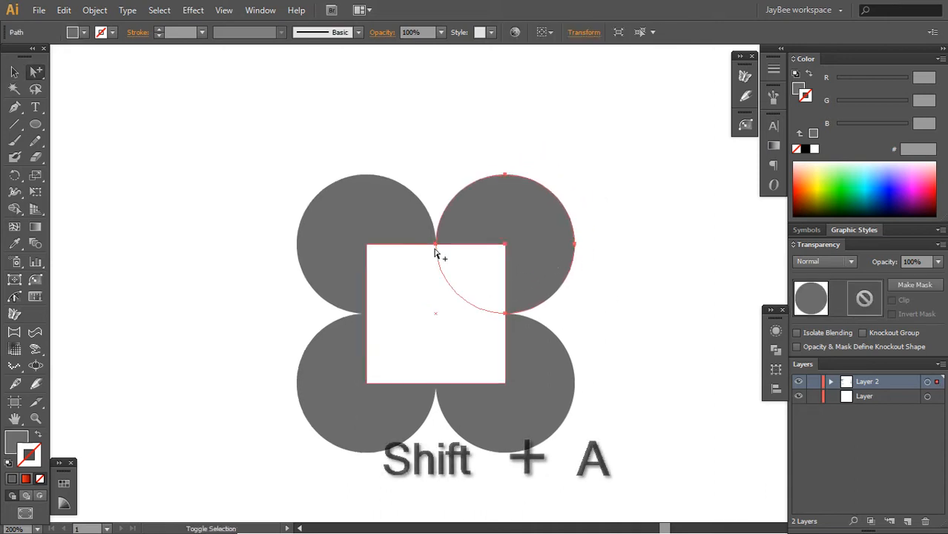
key(shift+a)
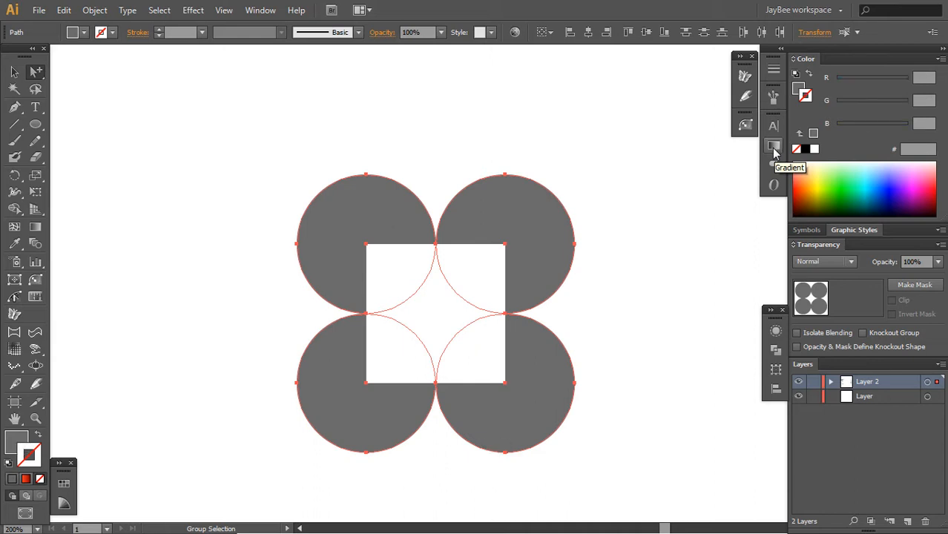
click(773, 146)
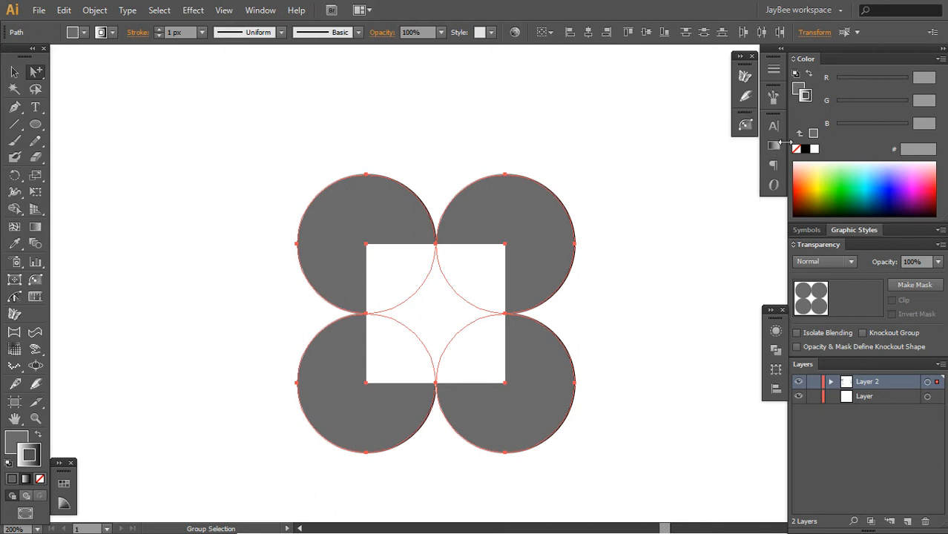
click(797, 149)
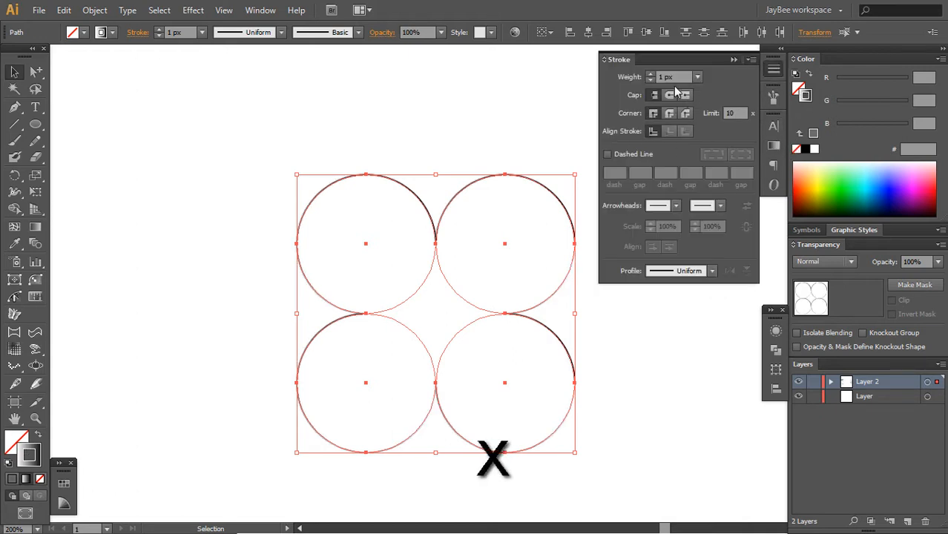
mouse_move(670, 94)
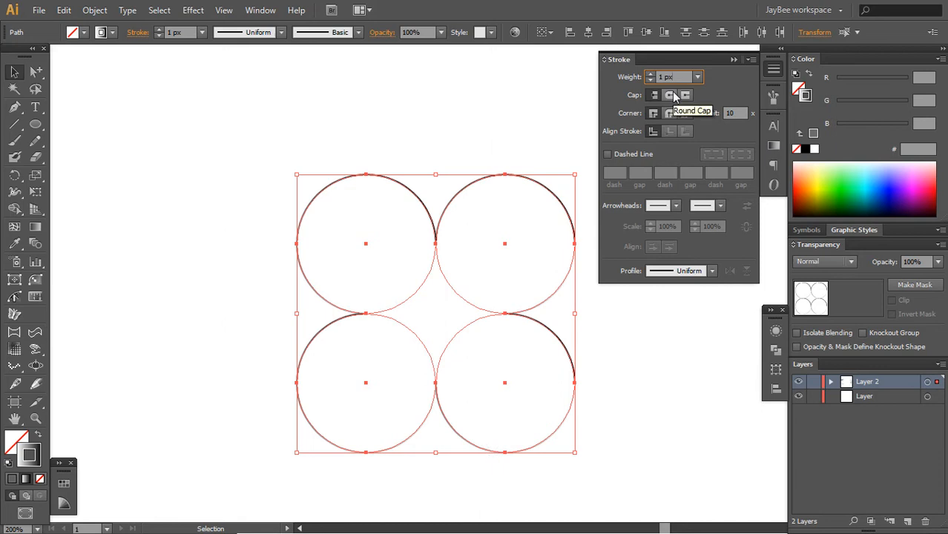
- Raise the circles' stroke weight from 10 px up to 100 px
key(shift+up)
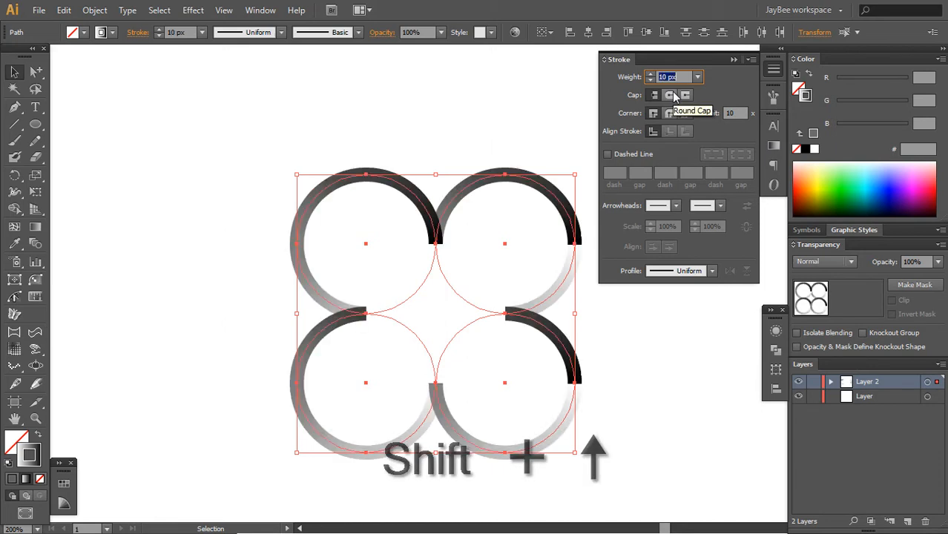
key(shift+up)
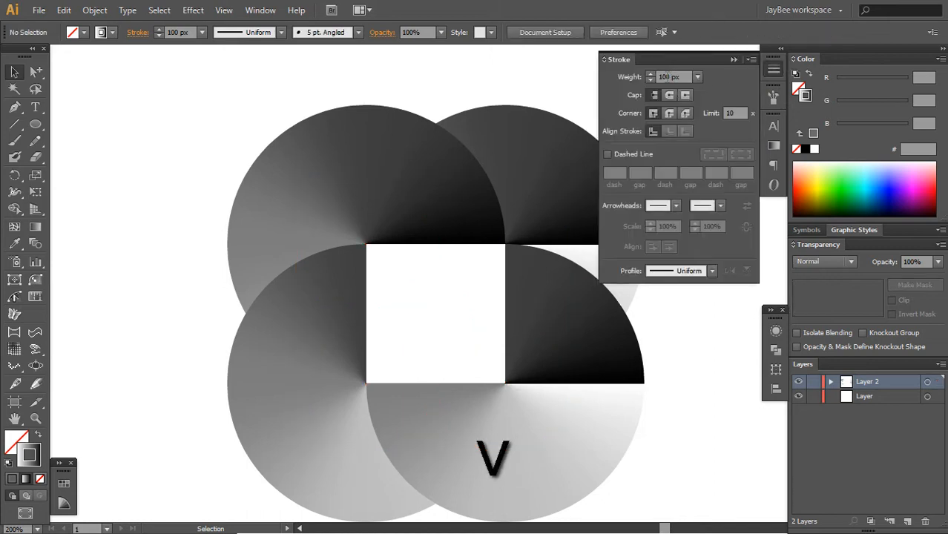
- Select the right-hand rings, including the top-right ring, to reorient their gradient shading
click(752, 60)
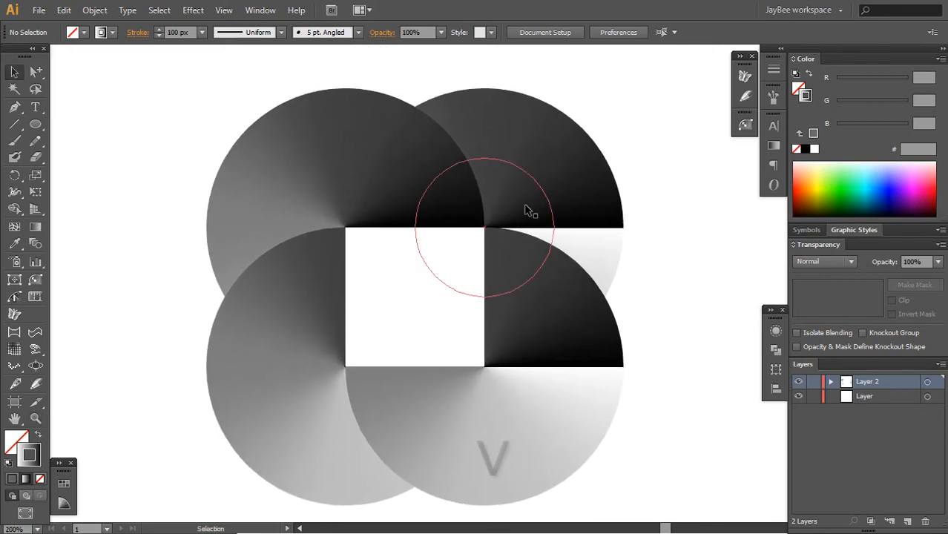
click(485, 226)
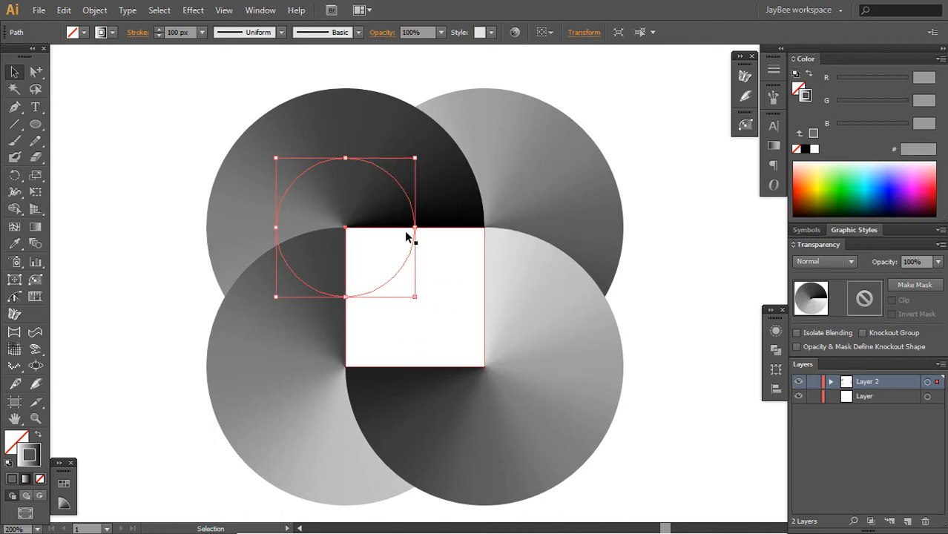
mouse_move(415, 228)
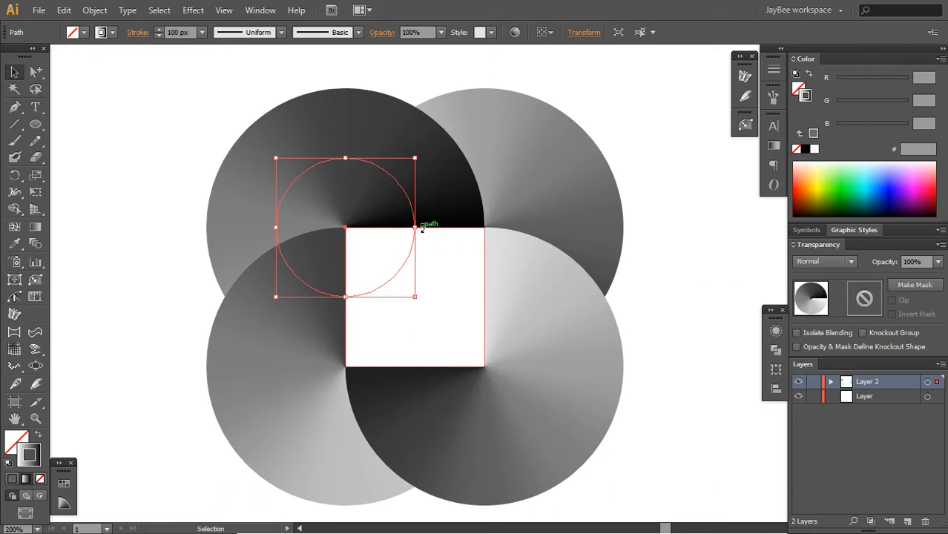
- Turn the whole four-disc artwork 45° into a diamond layout
drag(414, 228, 344, 323)
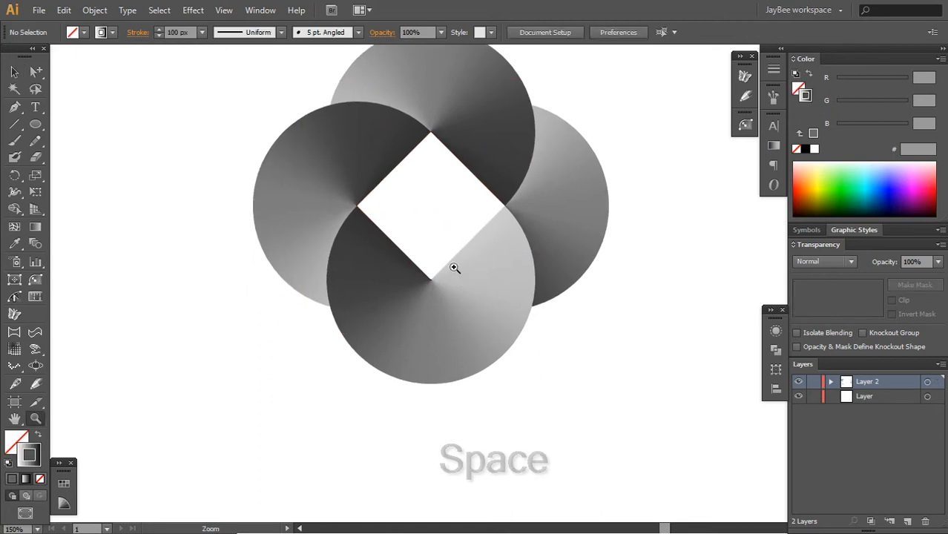
key(v)
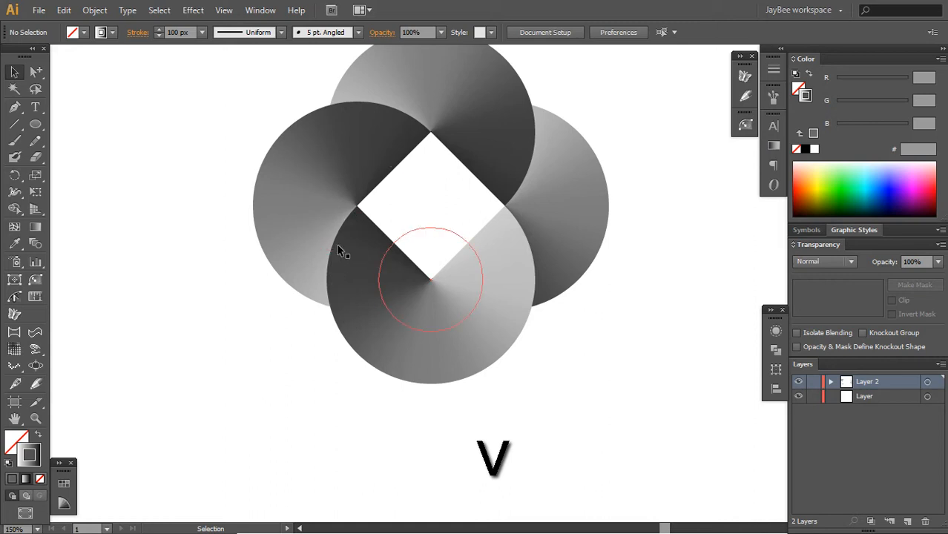
mouse_move(461, 373)
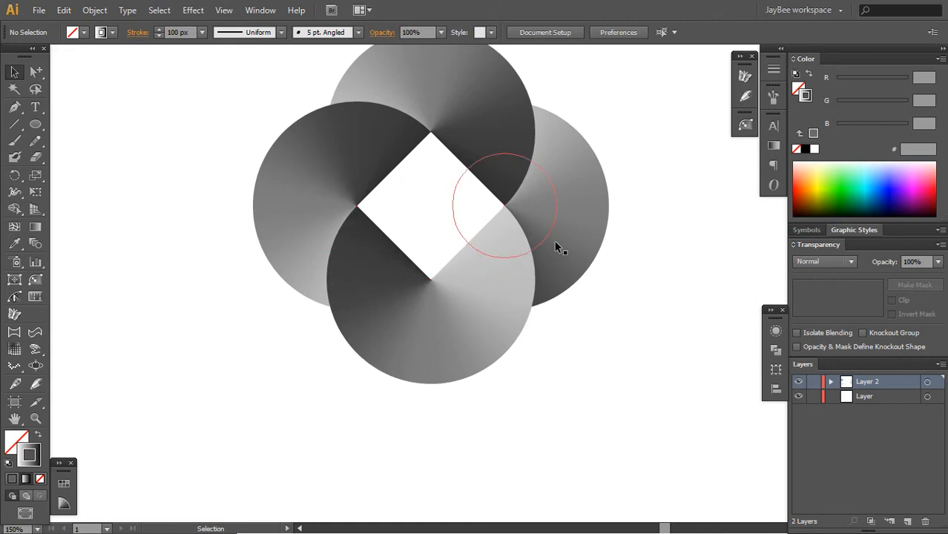
mouse_move(555, 285)
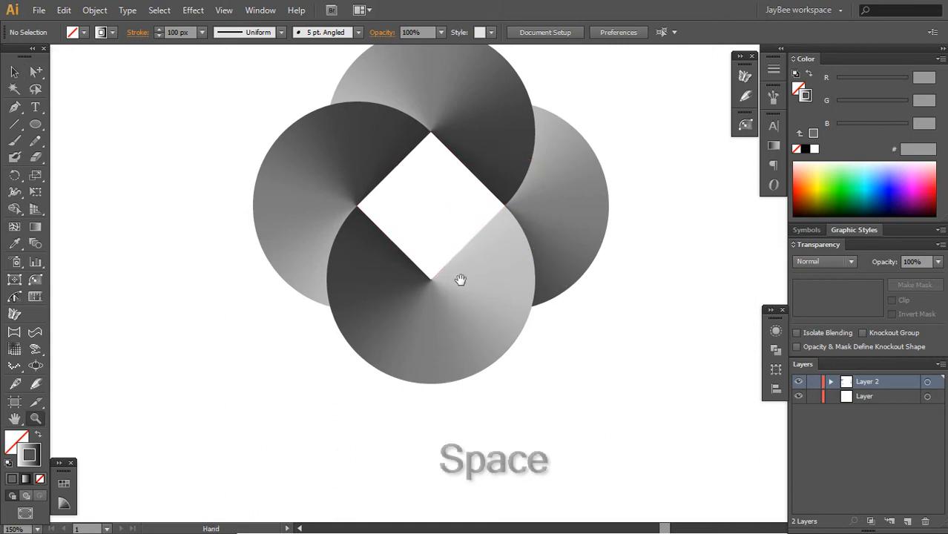
key(m)
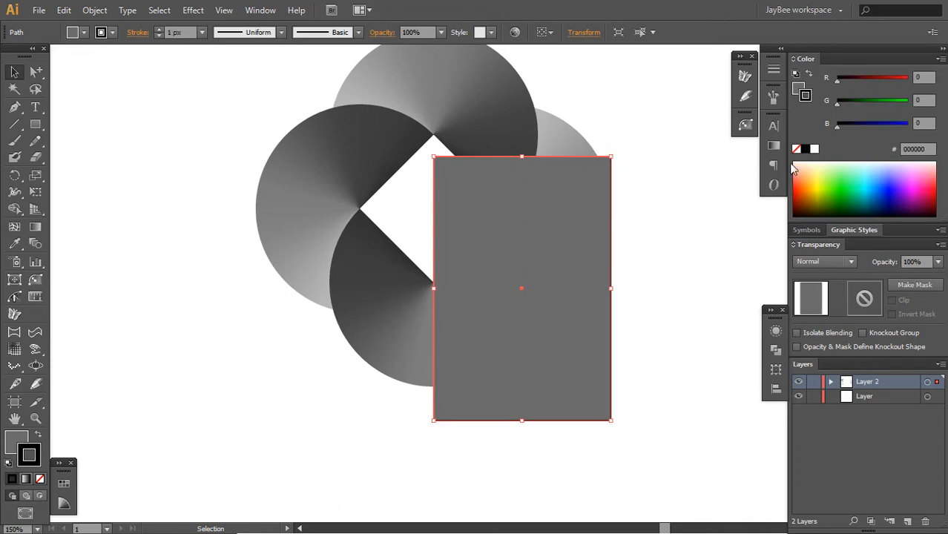
mouse_move(578, 370)
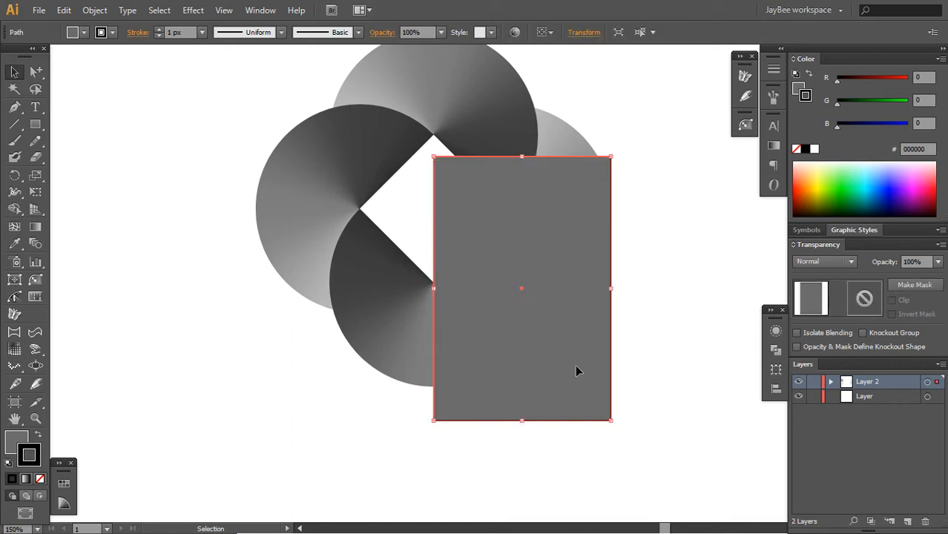
mouse_move(618, 153)
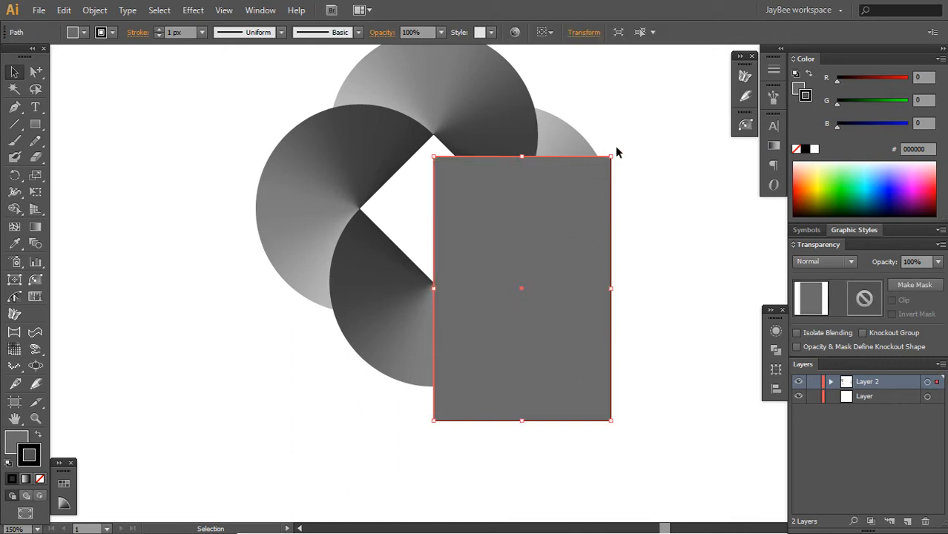
- Remove the grey rectangle's stroke, pan the view, and reselect the rectangle
click(517, 342)
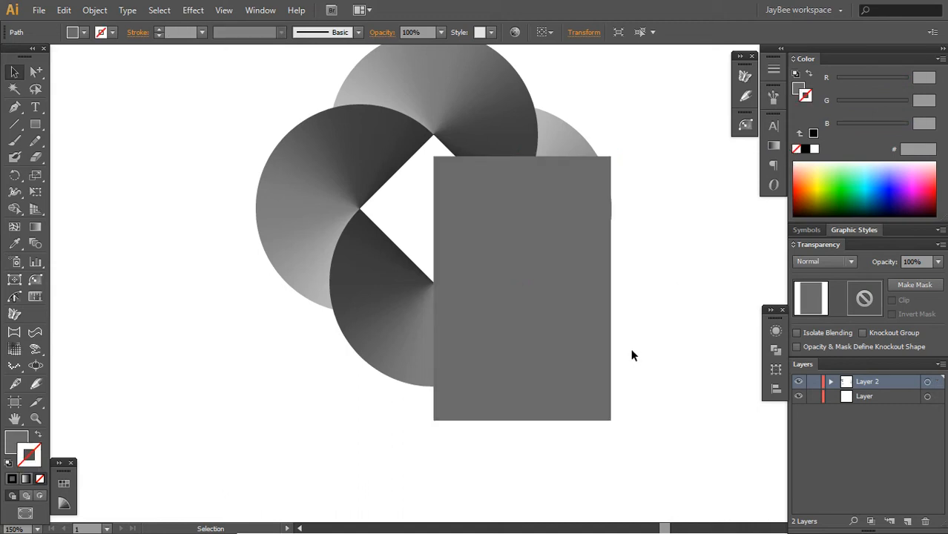
key(space)
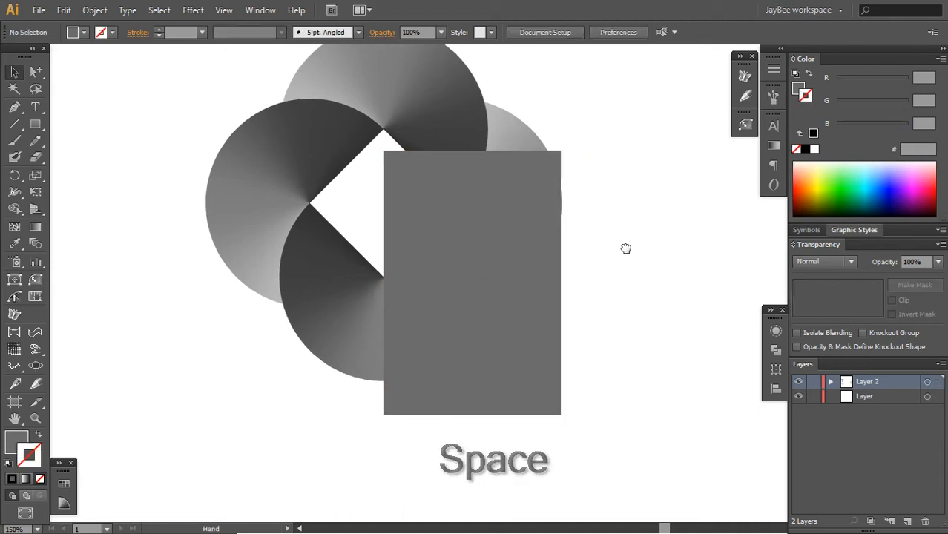
click(465, 284)
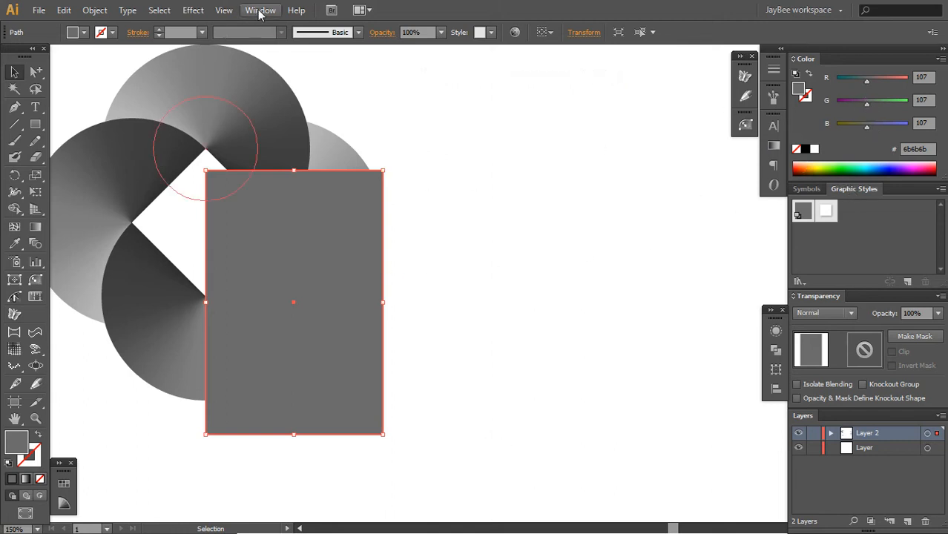
- Show the Graphic Styles panel and redefine a style using a circle copy's gradient stroke
click(261, 10)
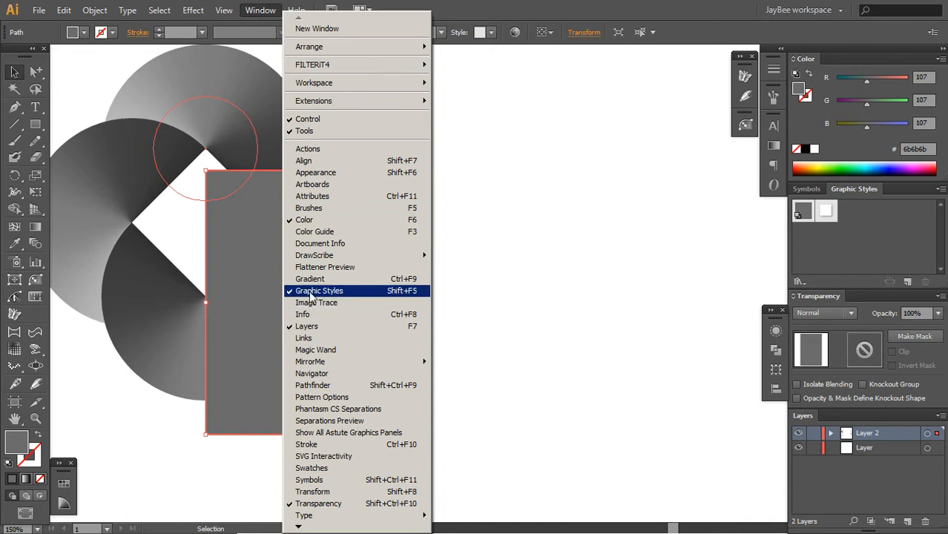
mouse_move(347, 302)
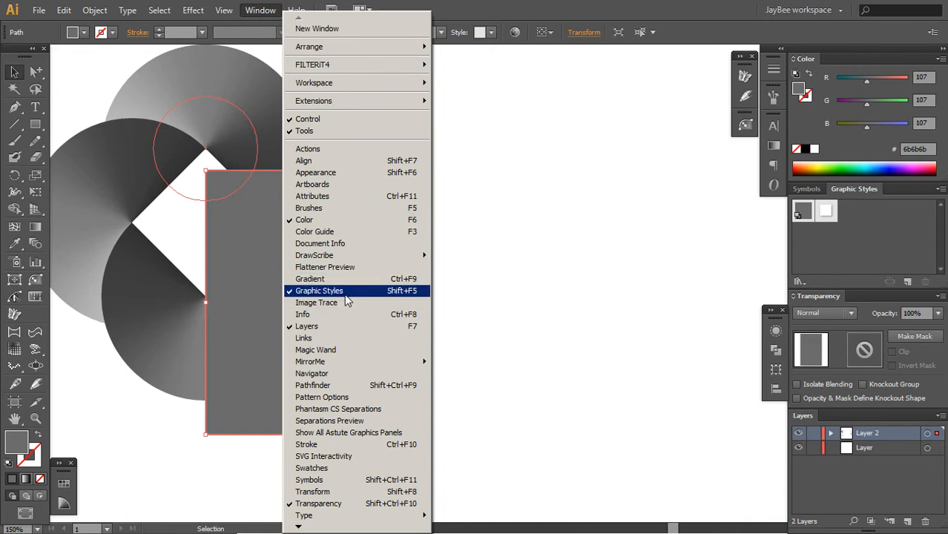
mouse_move(319, 290)
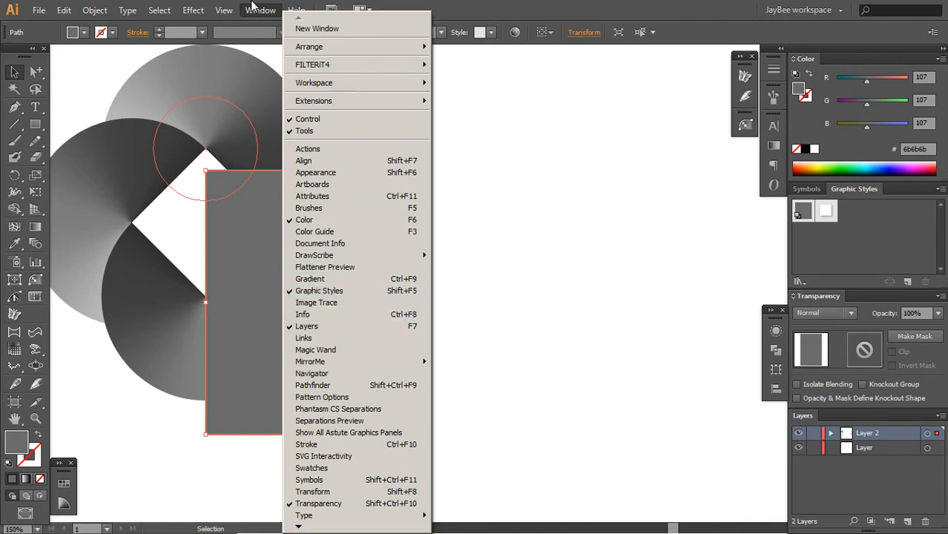
mouse_move(311, 372)
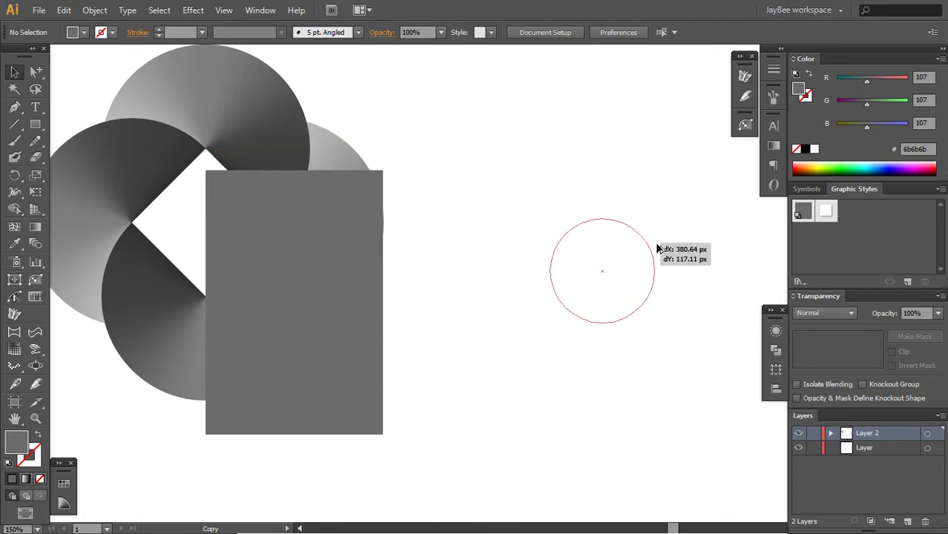
drag(602, 271, 739, 252)
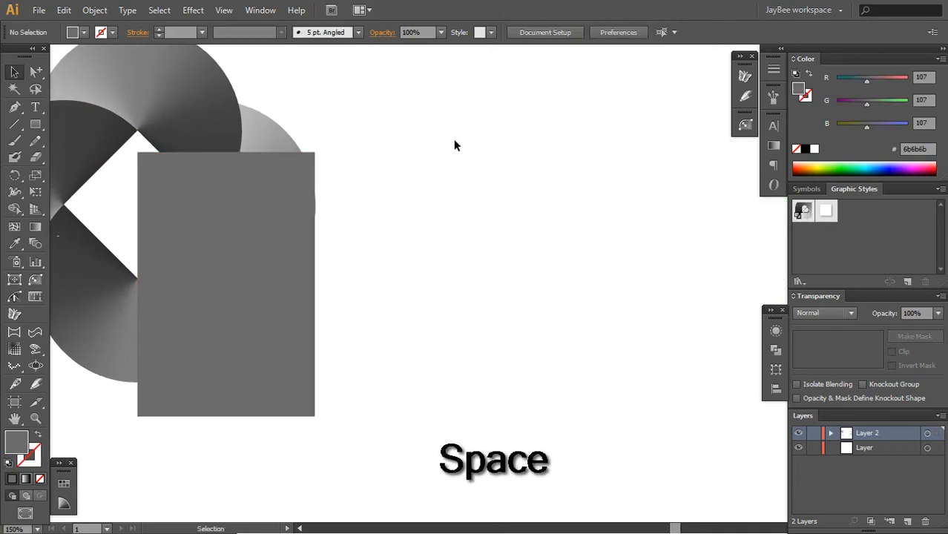
drag(474, 184, 657, 331)
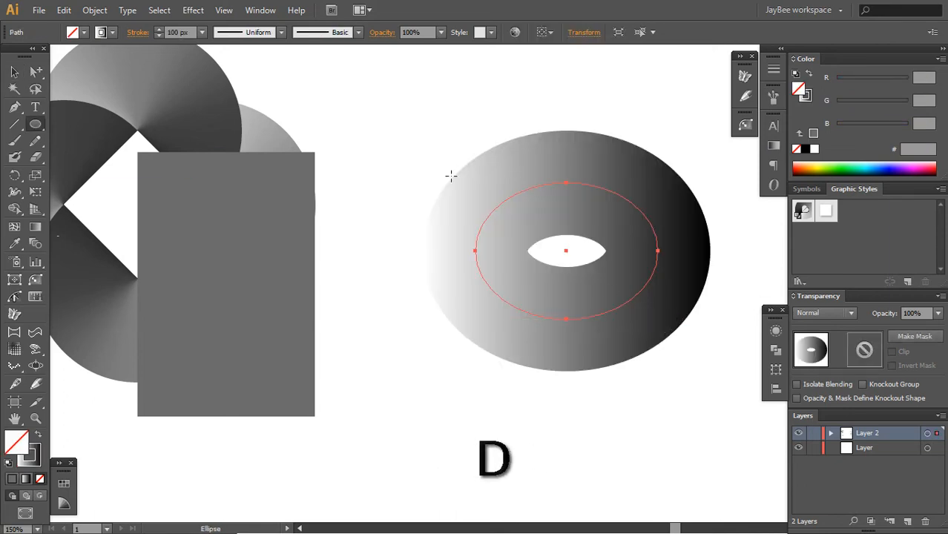
- Delete the temporary circle copy and reselect the grey rectangle
key(v)
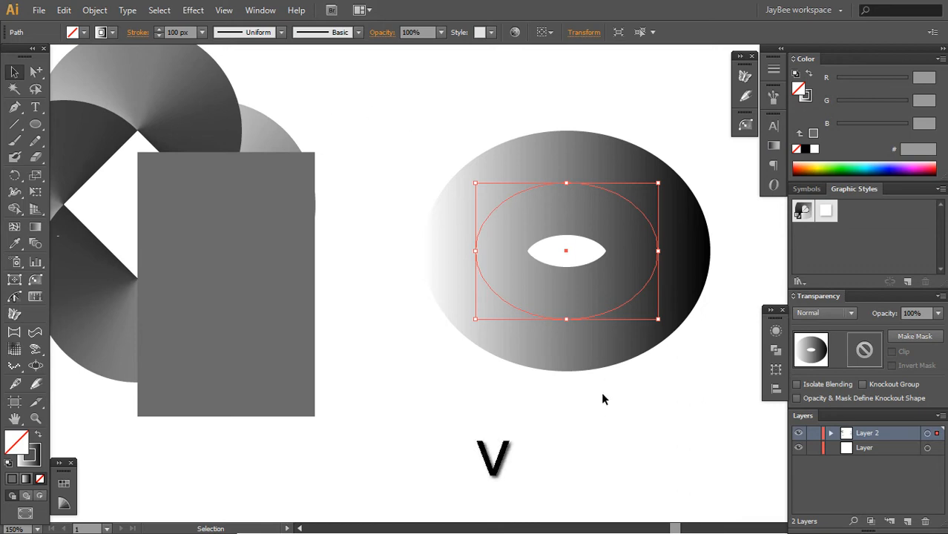
key(Delete)
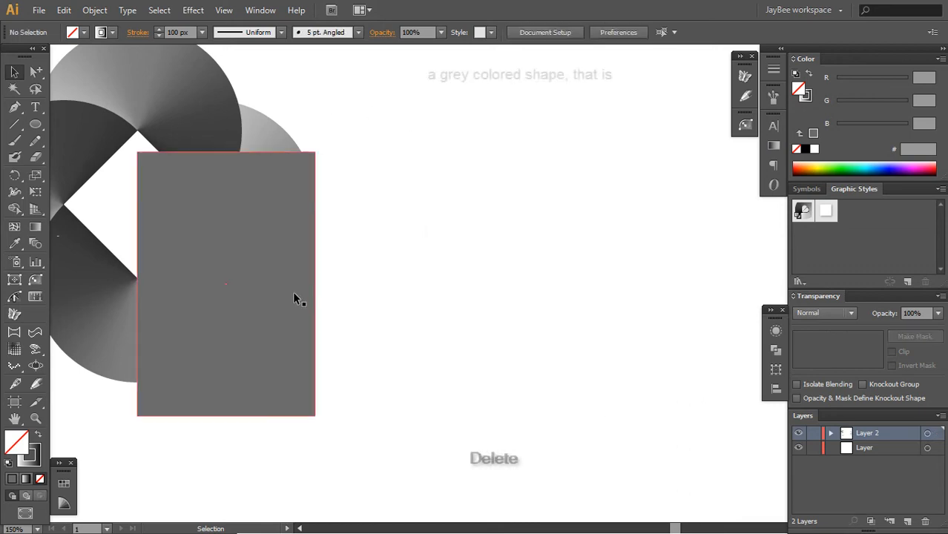
click(225, 283)
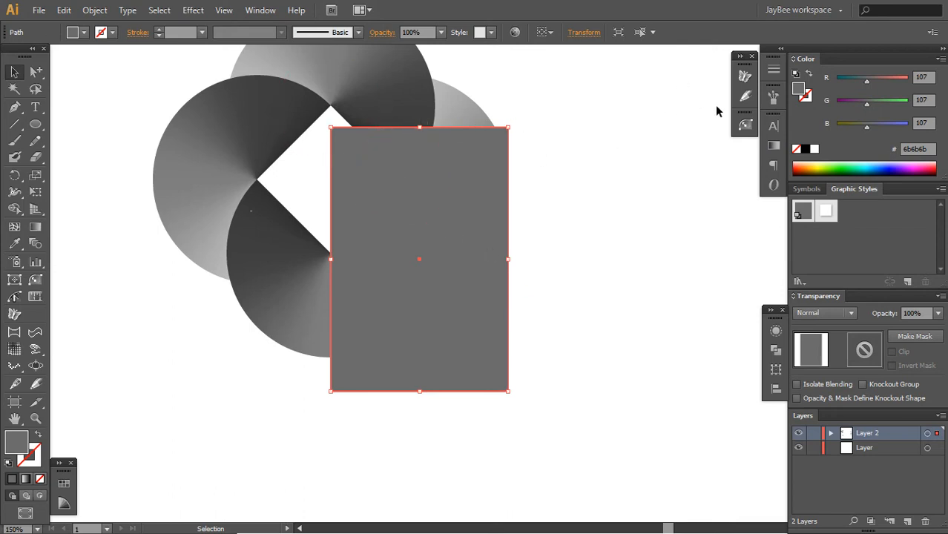
- Clip the bottom circle with the grey rectangle, keeping its right half, and copy it
key(space)
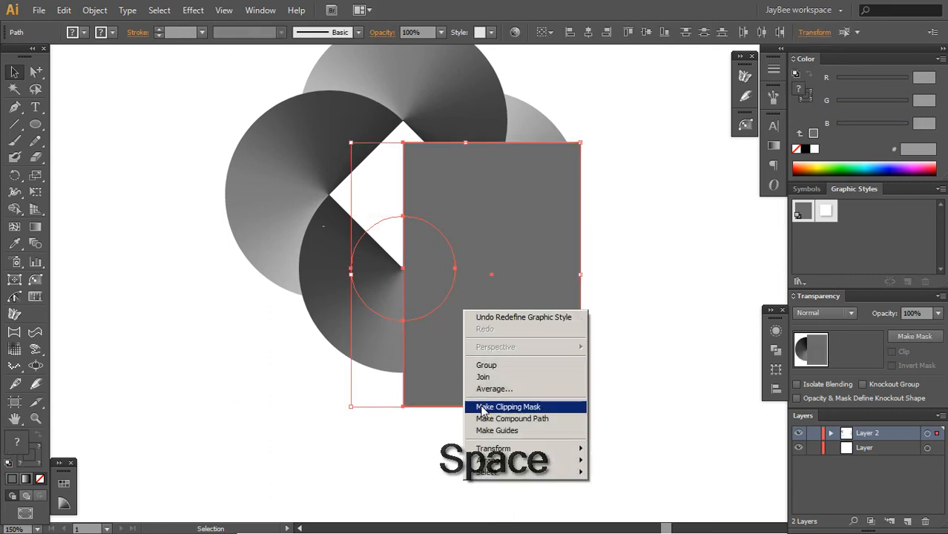
click(507, 407)
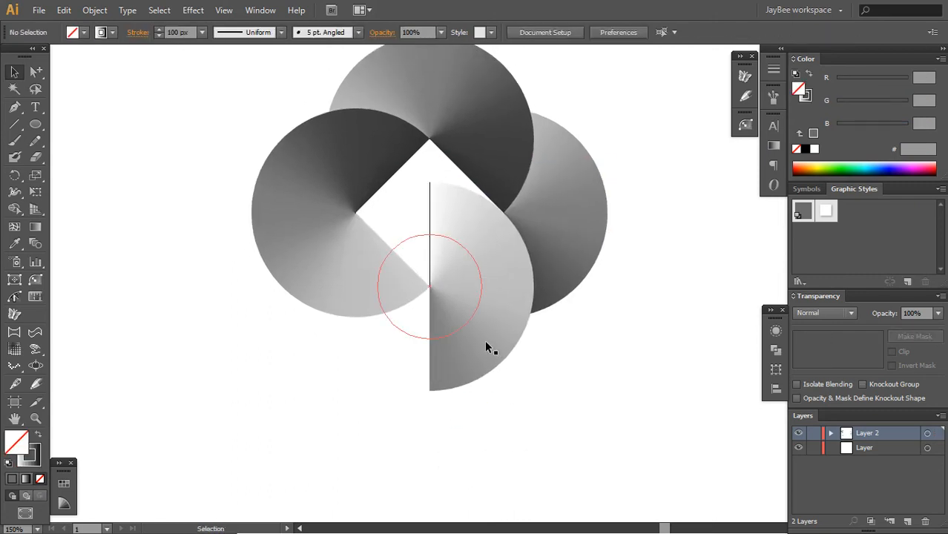
key(ctrl+c)
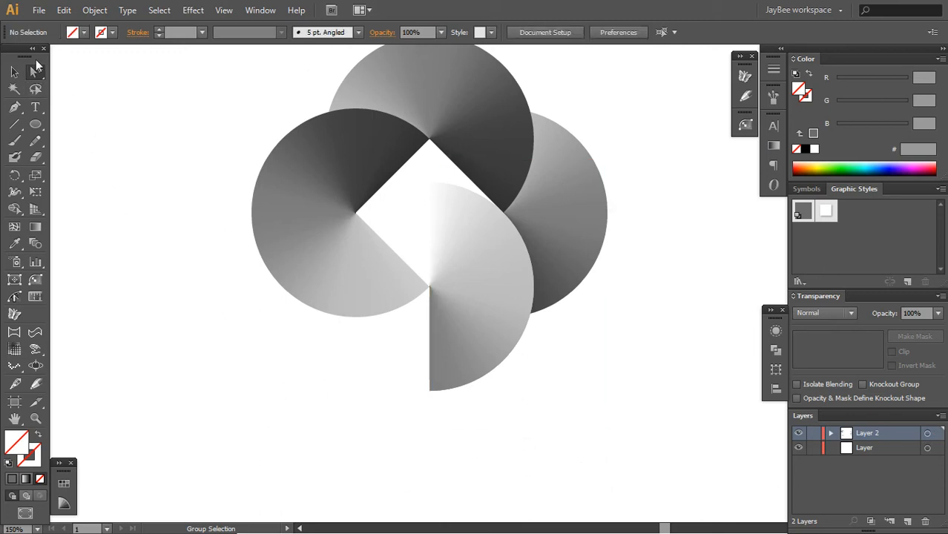
mouse_move(37, 72)
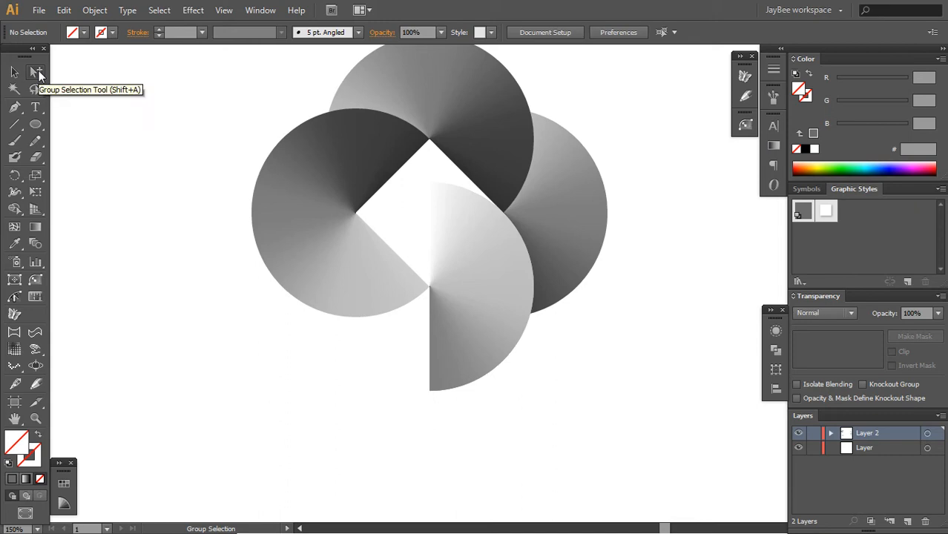
mouse_move(63, 76)
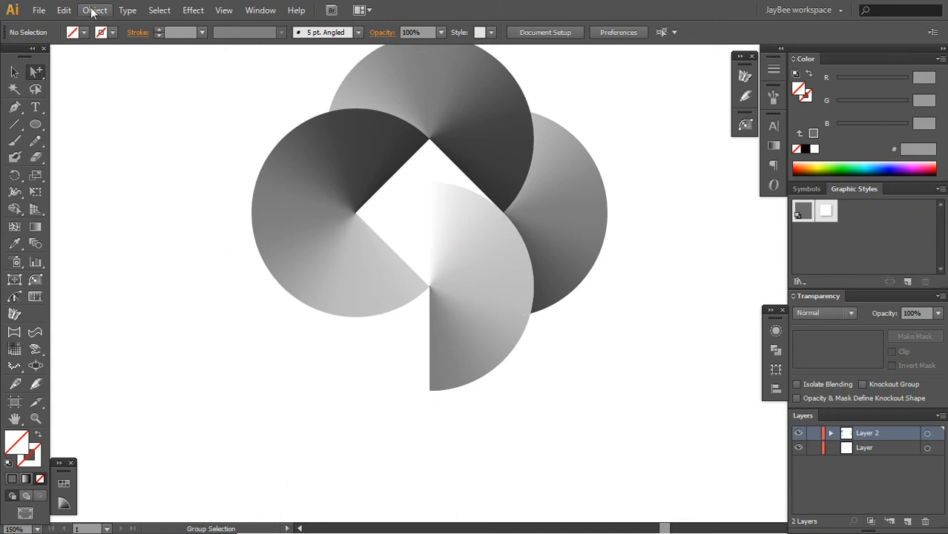
click(63, 10)
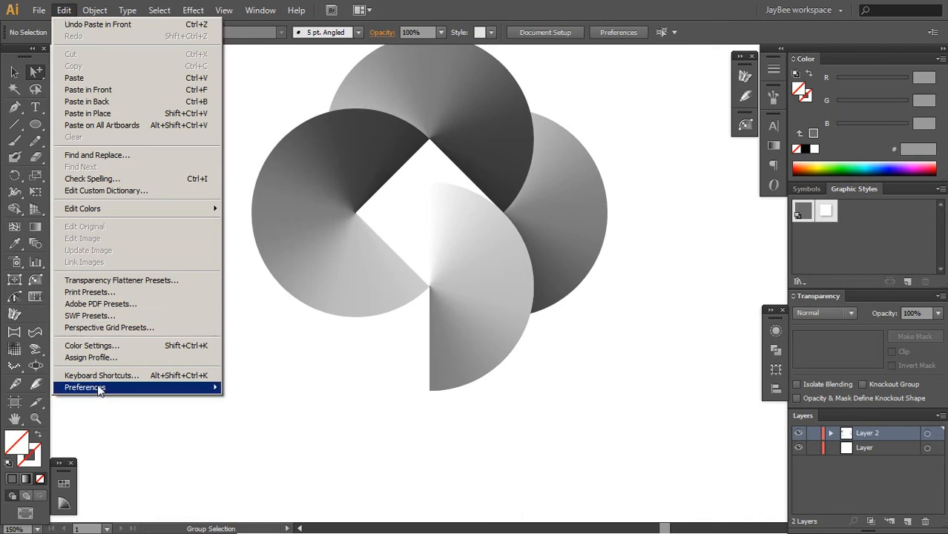
mouse_move(141, 375)
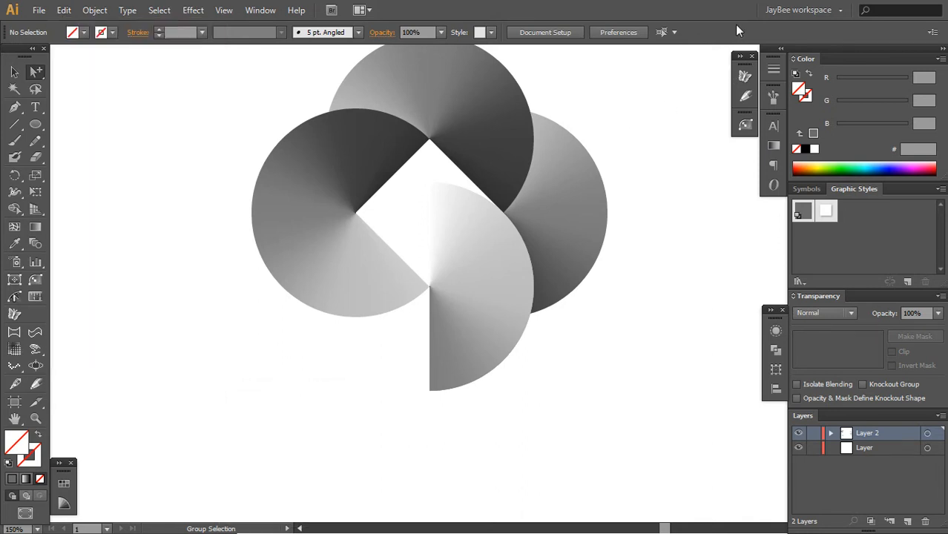
- Select the bottom circle's left half inside its clip group
key(shift+a)
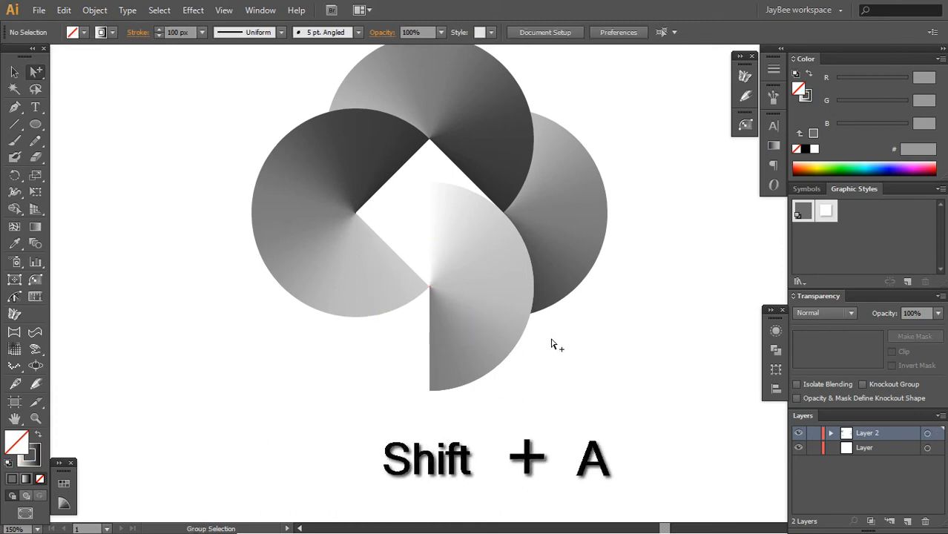
key(v)
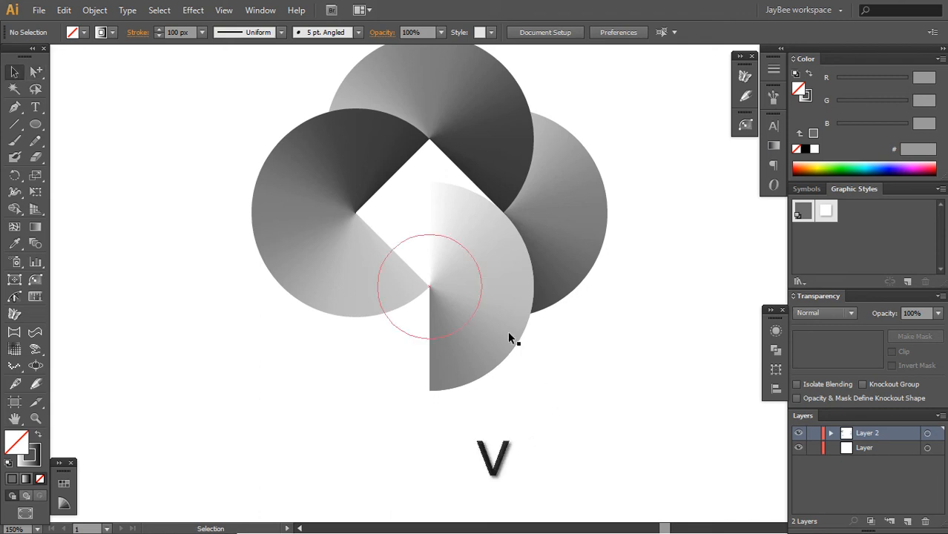
key(shift+a)
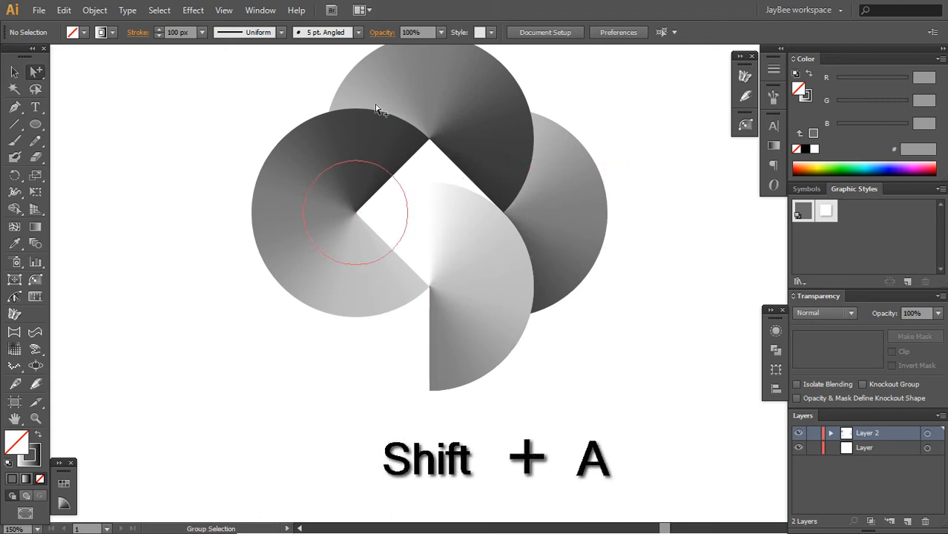
key(shift+a)
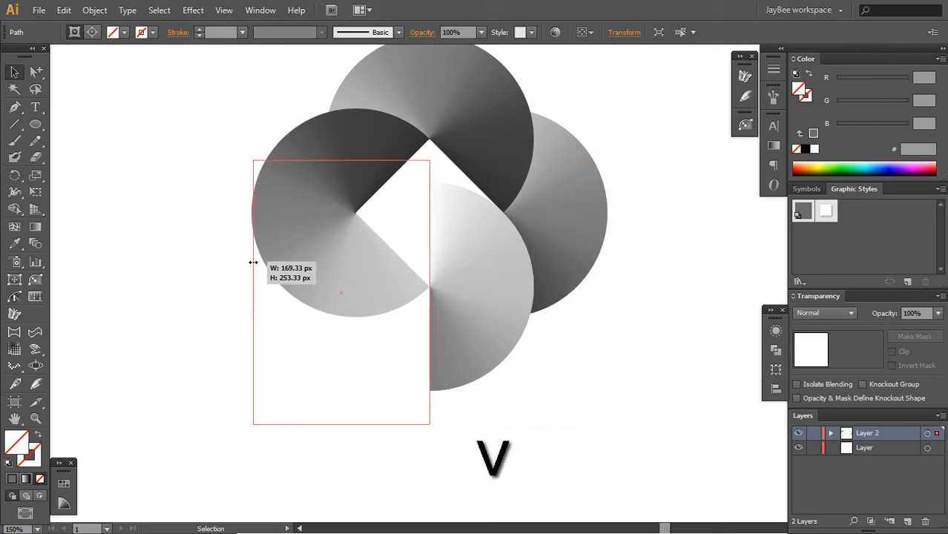
click(436, 321)
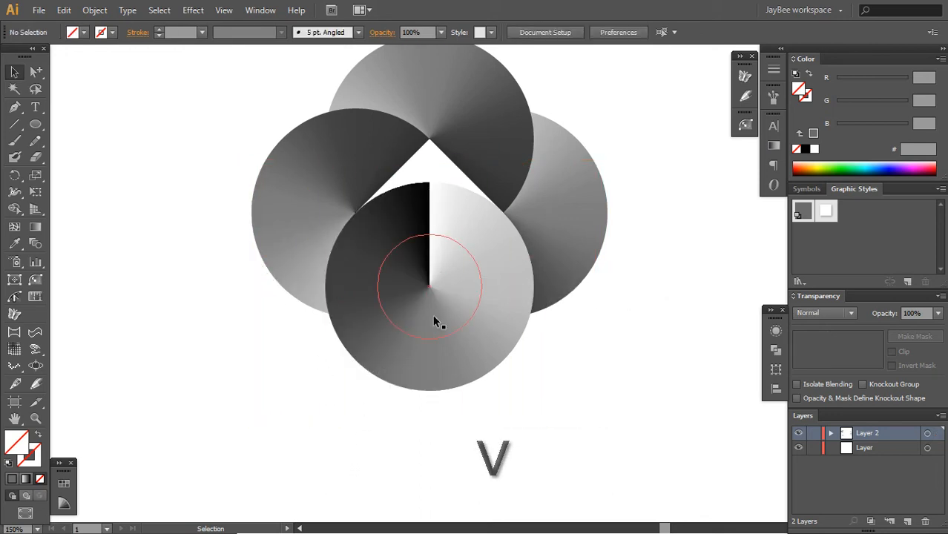
click(434, 319)
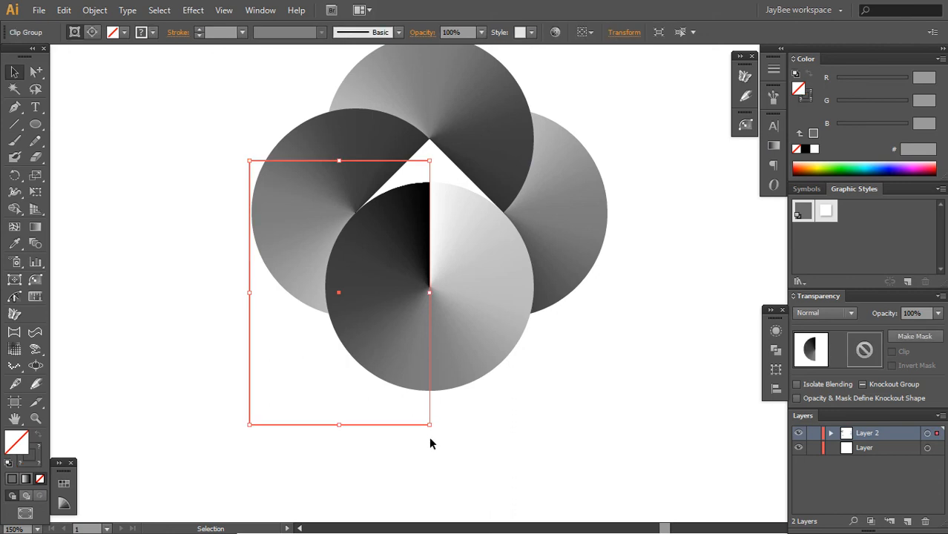
- Cut the left half and paste it in back and in front of the artwork
key(ctrl+x)
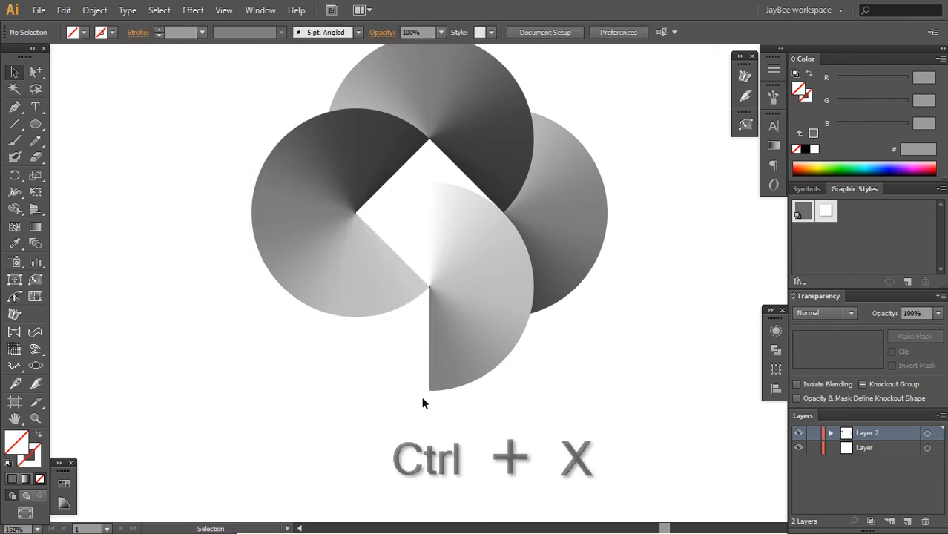
key(ctrl+b)
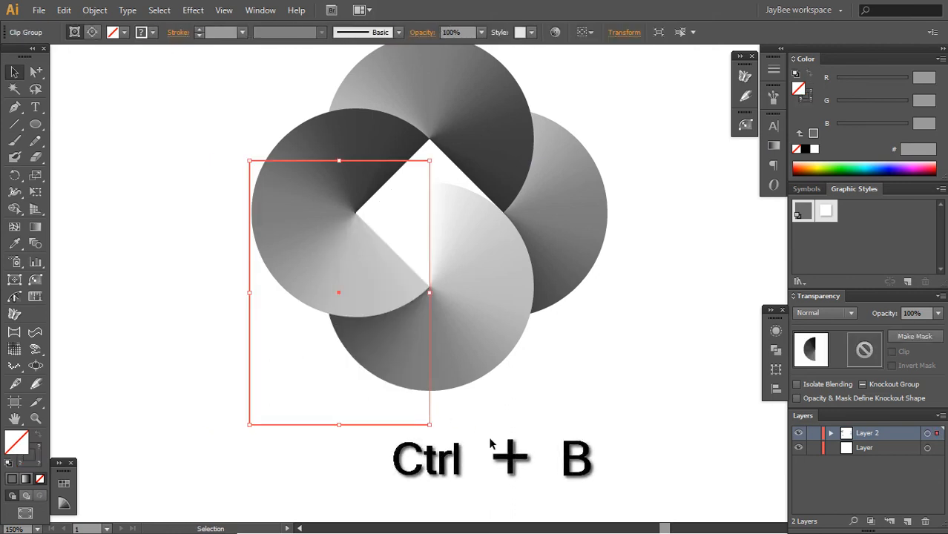
key(ctrl+b)
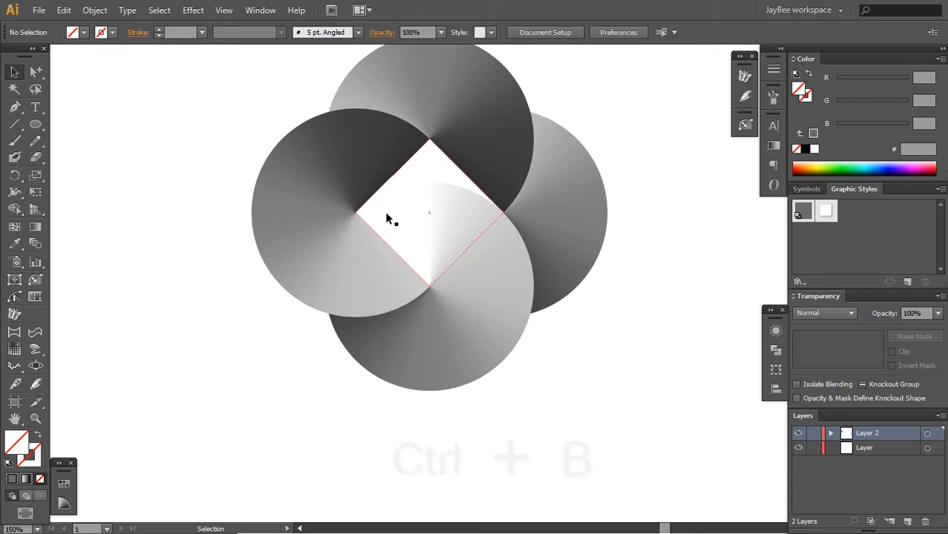
key(ctrl+f)
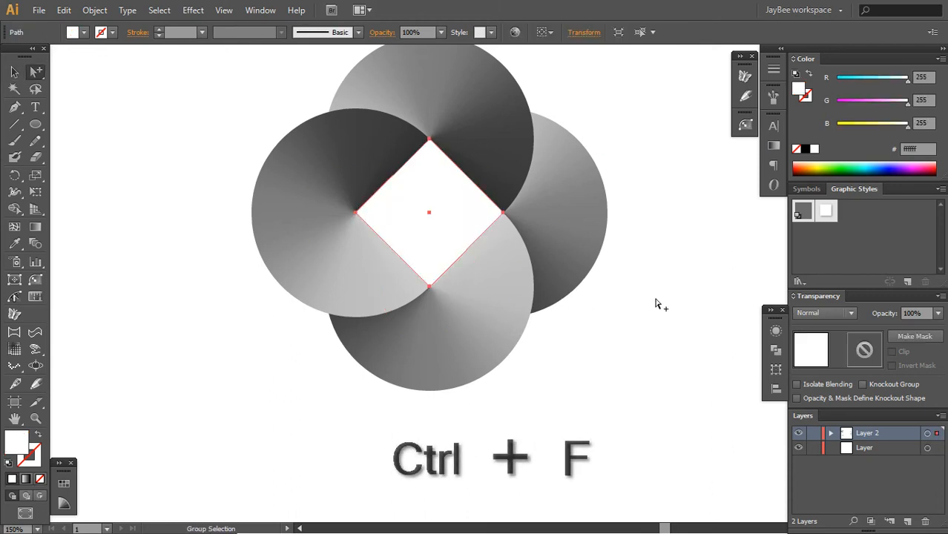
key(ctrl+f)
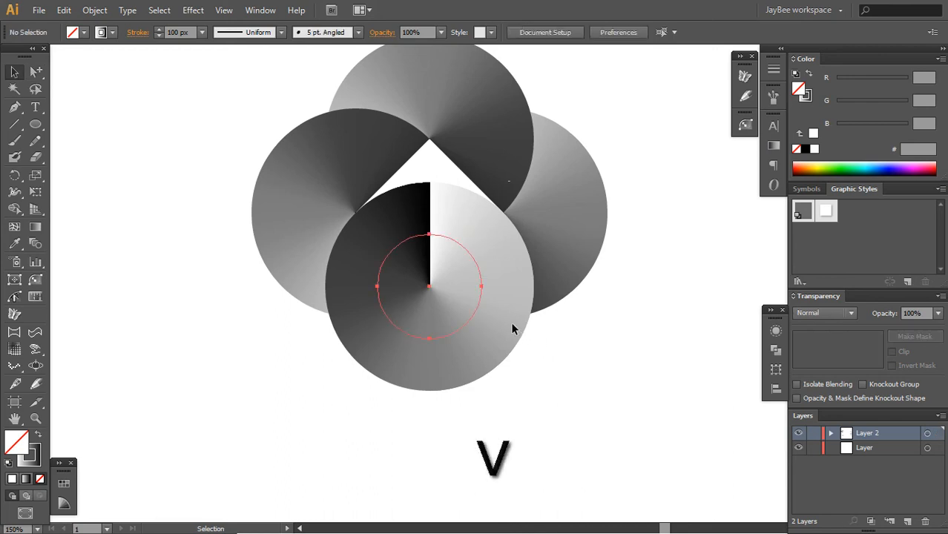
- Undo the last stacking change and a trial cut of the bottom circle's right half
key(ctrl+z)
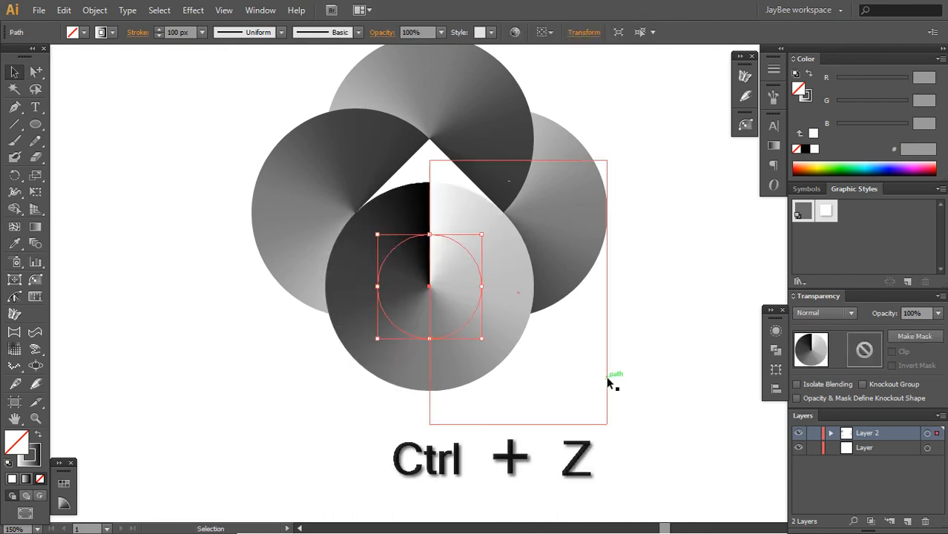
key(ctrl+z)
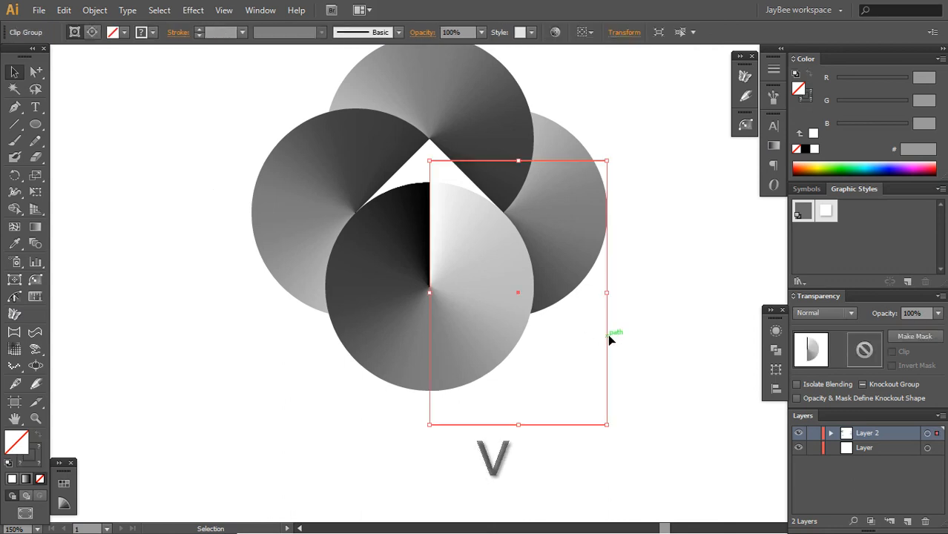
key(ctrl+x)
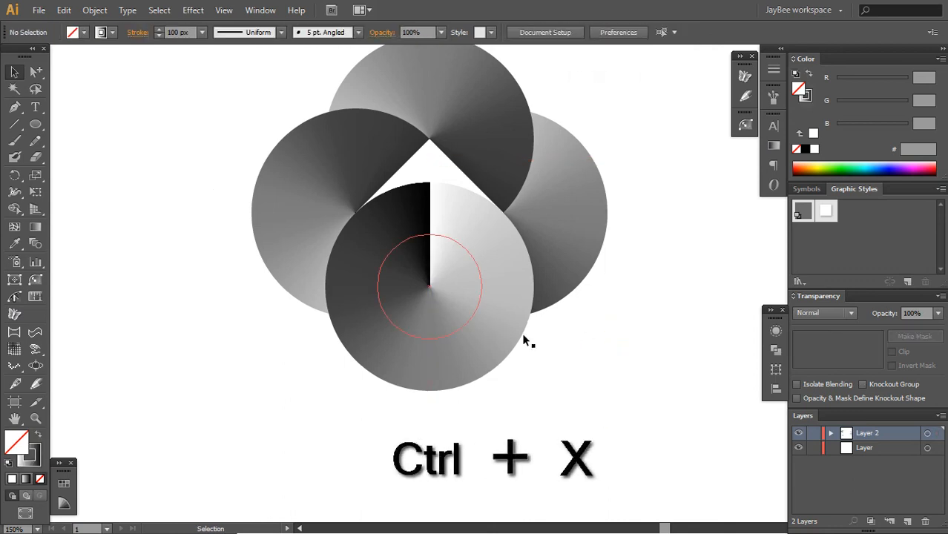
key(ctrl+z)
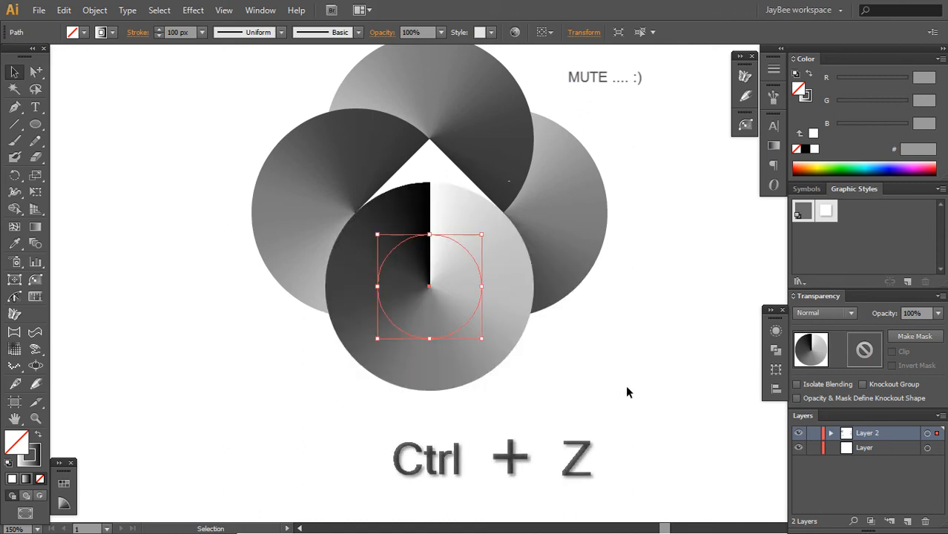
key(ctrl+z)
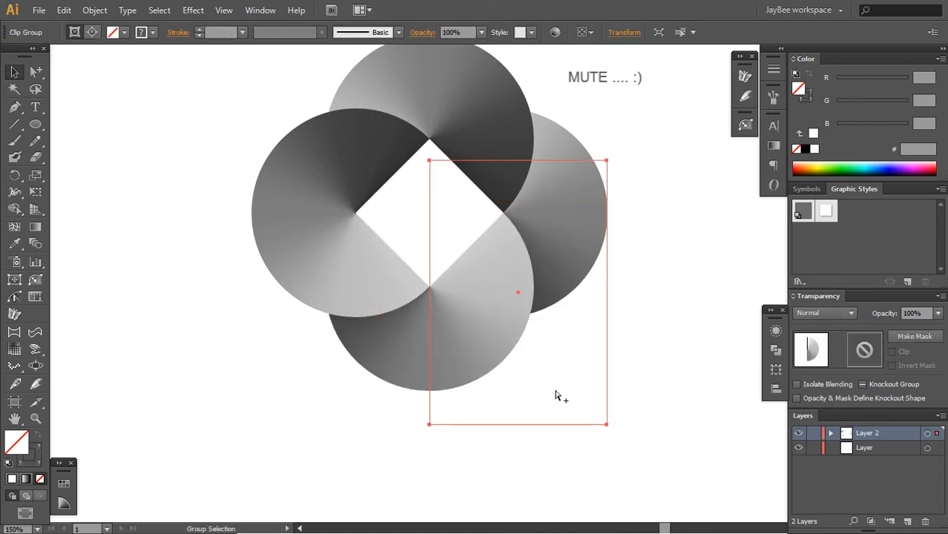
- Cut the bottom circle's right half and the right circle, pasting them behind the others
key(ctrl+x)
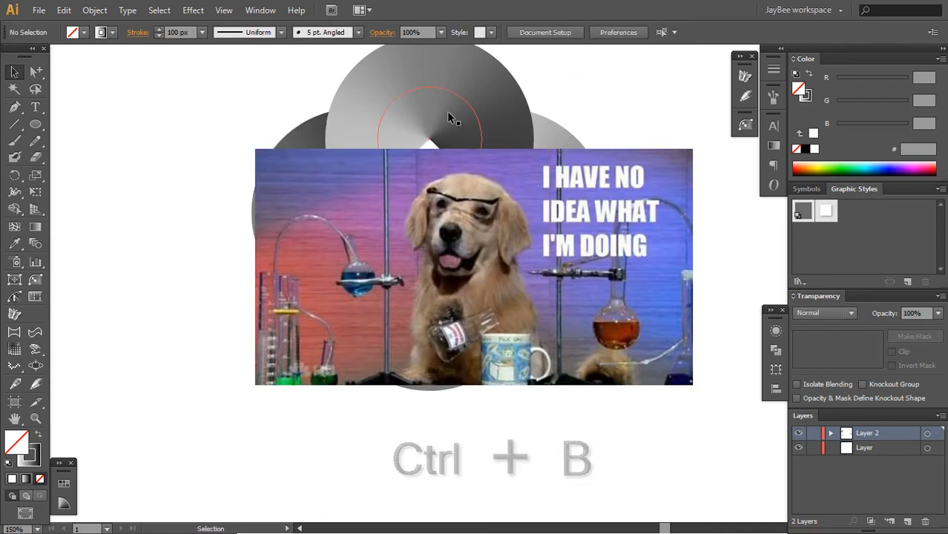
key(ctrl+x)
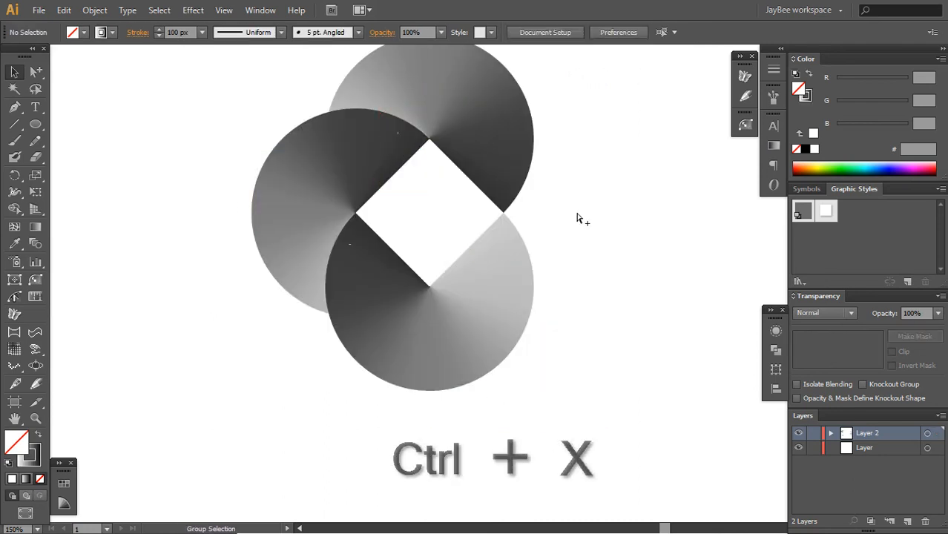
key(ctrl+b)
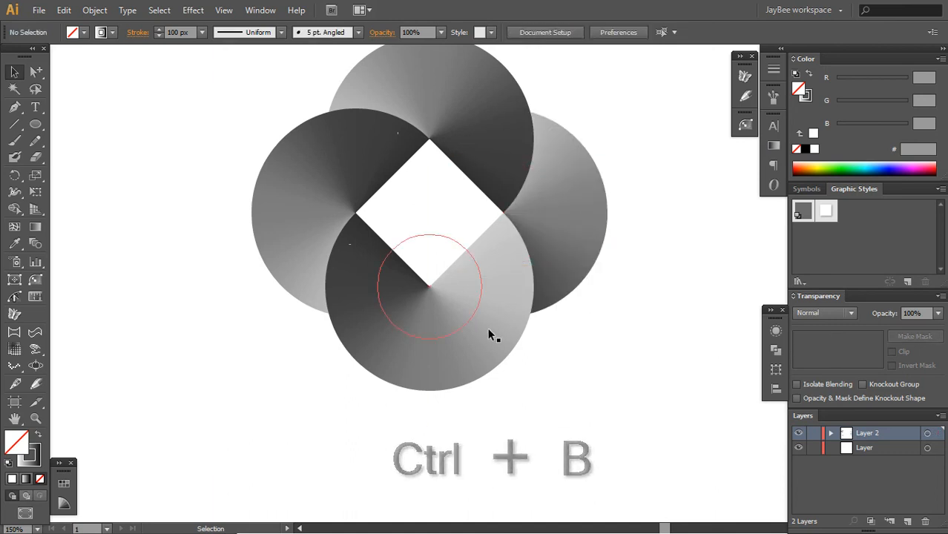
key(ctrl+b)
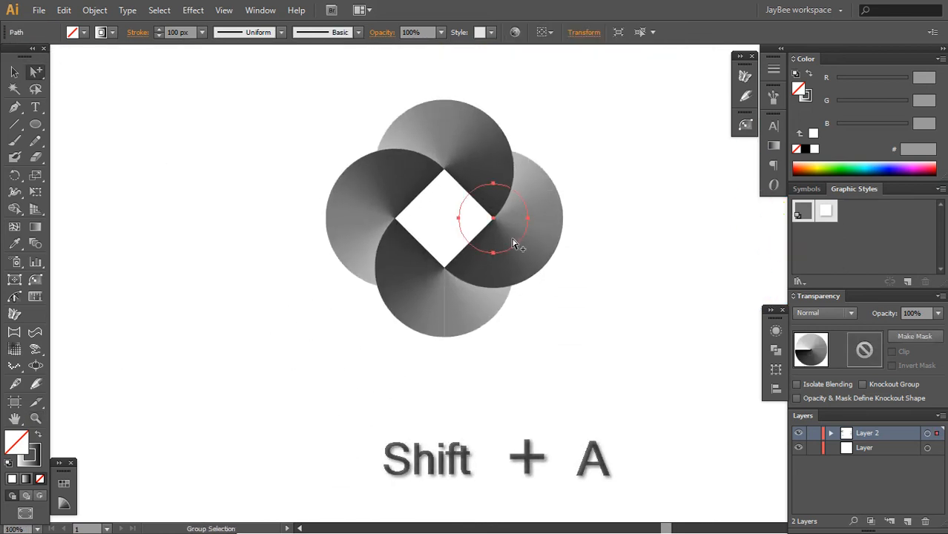
- Recolour the gradients from Swatches: right circle red, left circle green
click(125, 476)
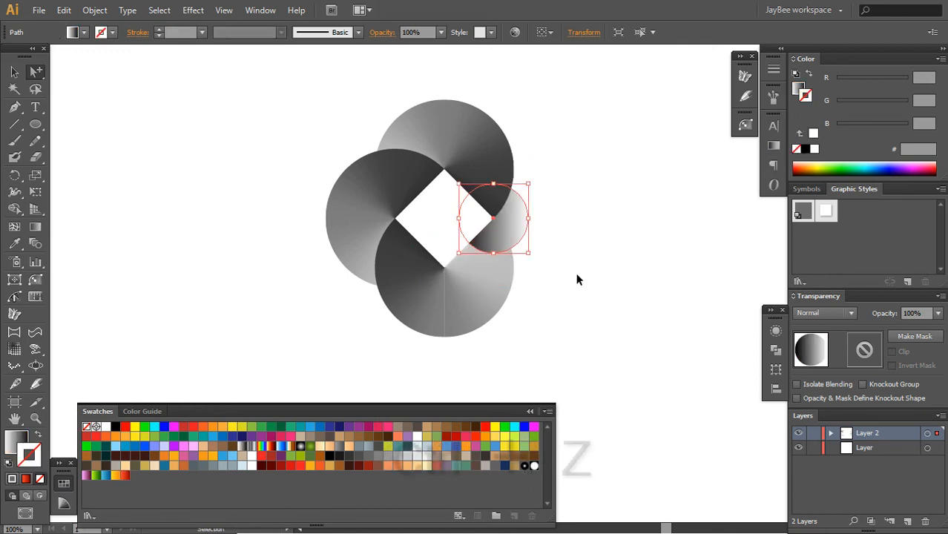
click(125, 476)
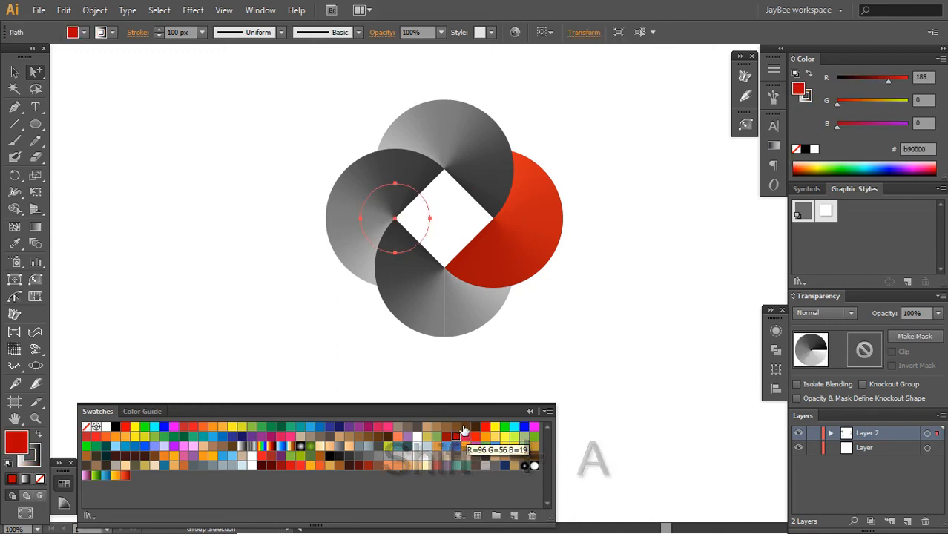
click(95, 475)
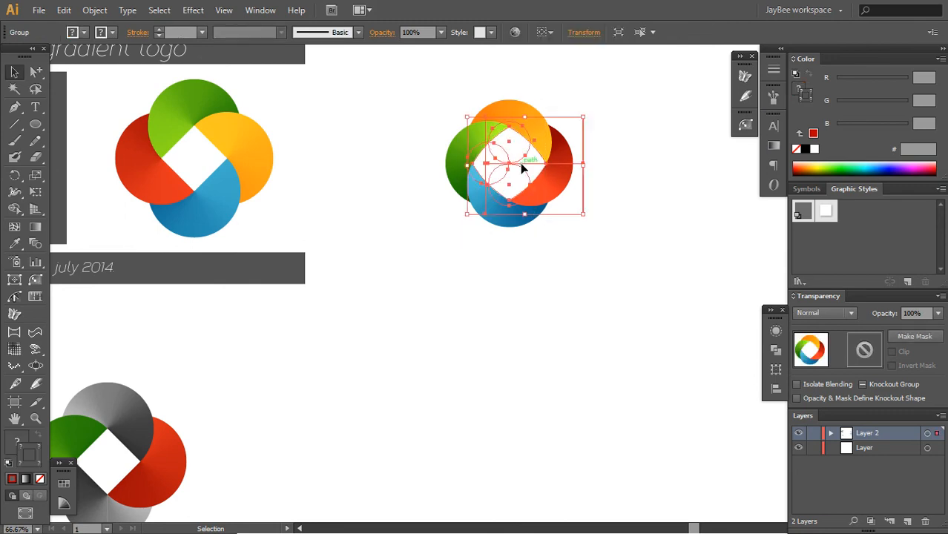
- Display the finished gradient logo on its presentation artboard
click(556, 284)
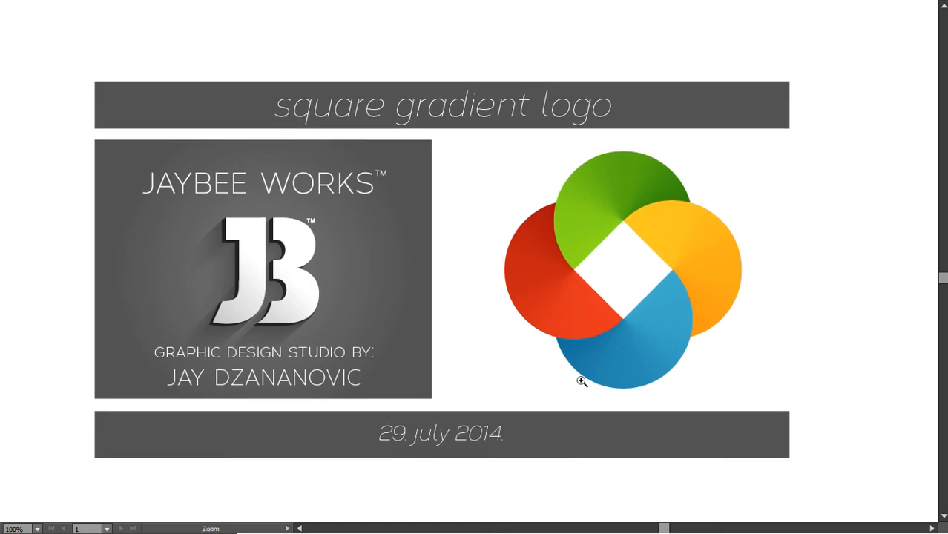
mouse_move(742, 315)
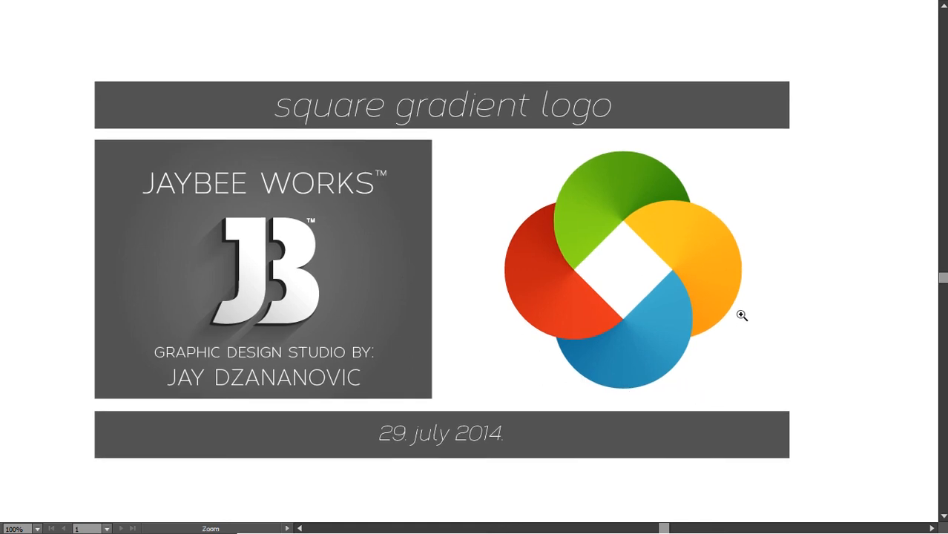